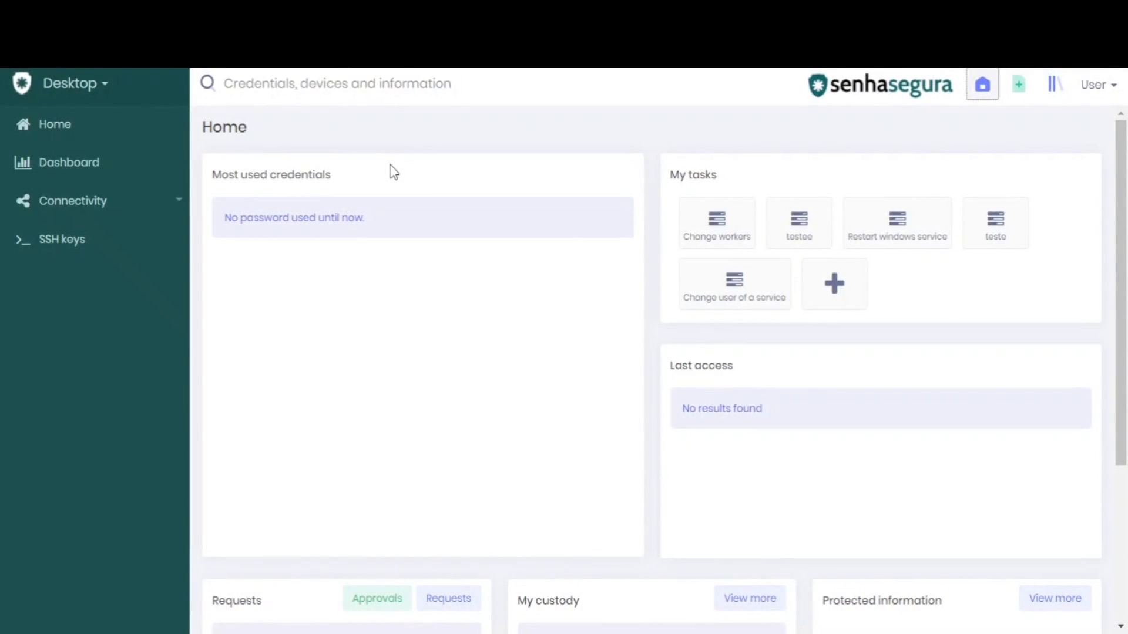
# Switch to the PAM module and show its Access groups list
pyautogui.click(71, 83)
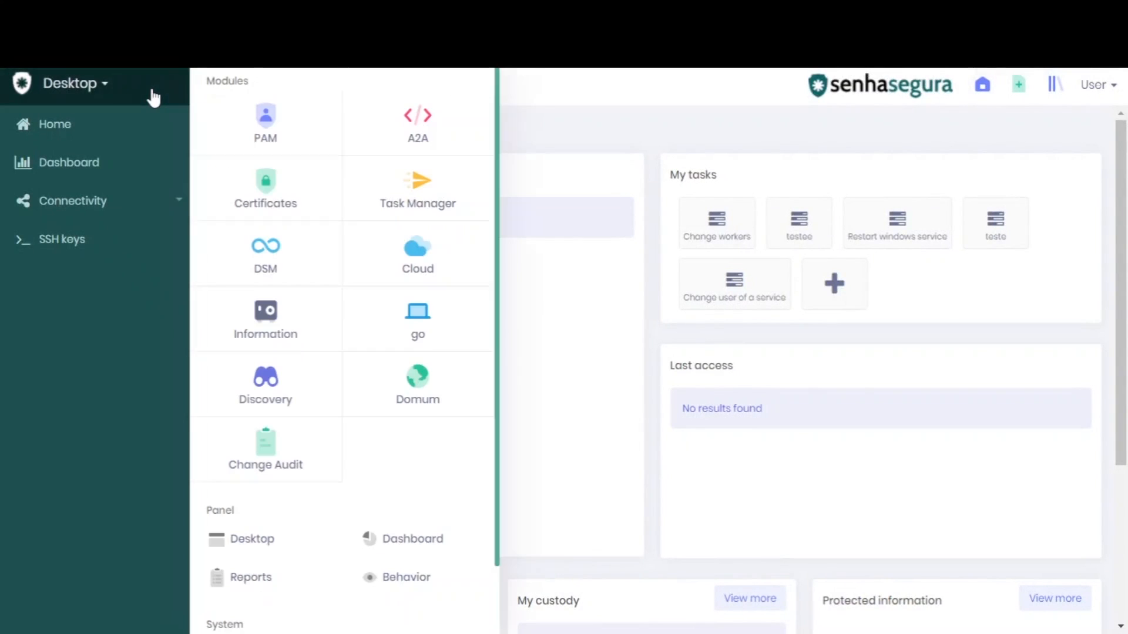
pyautogui.click(265, 122)
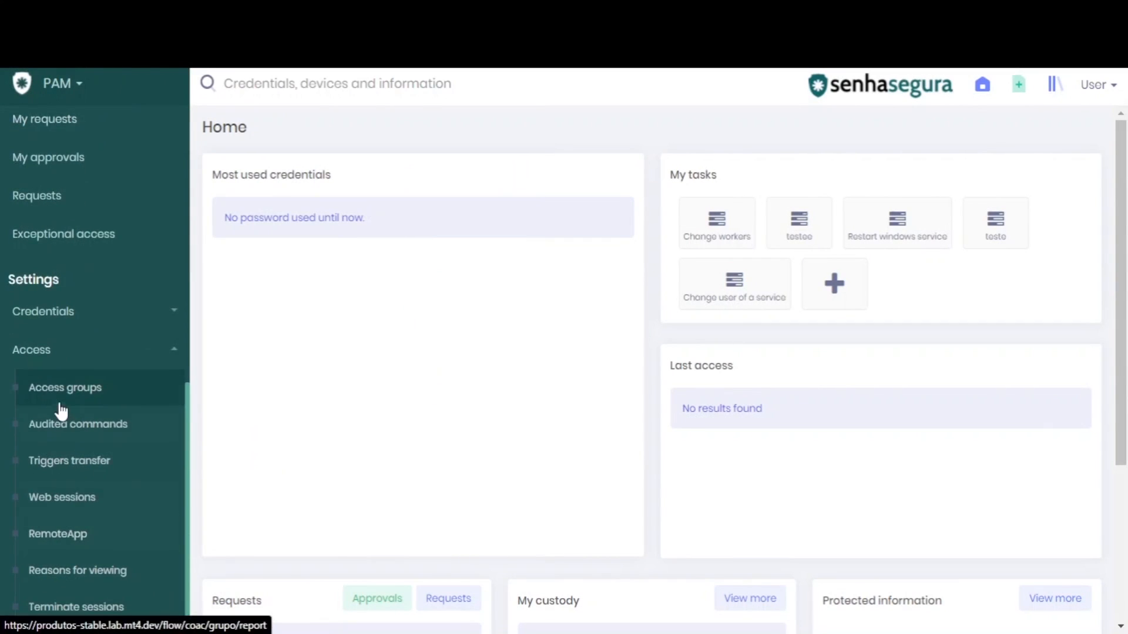
pyautogui.click(65, 387)
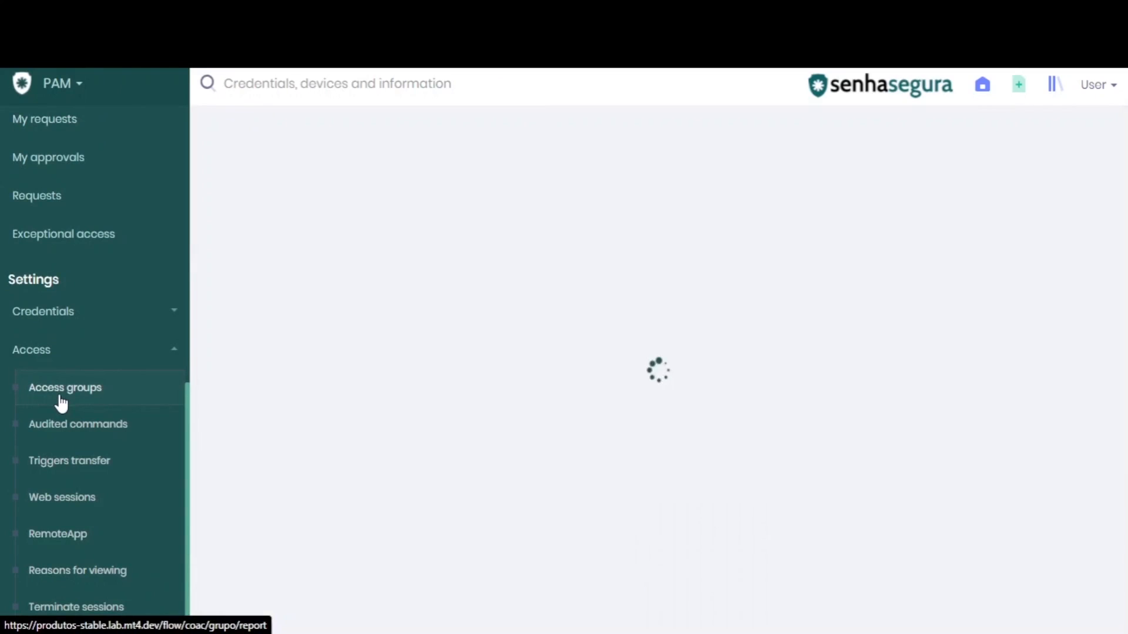
pyautogui.click(65, 387)
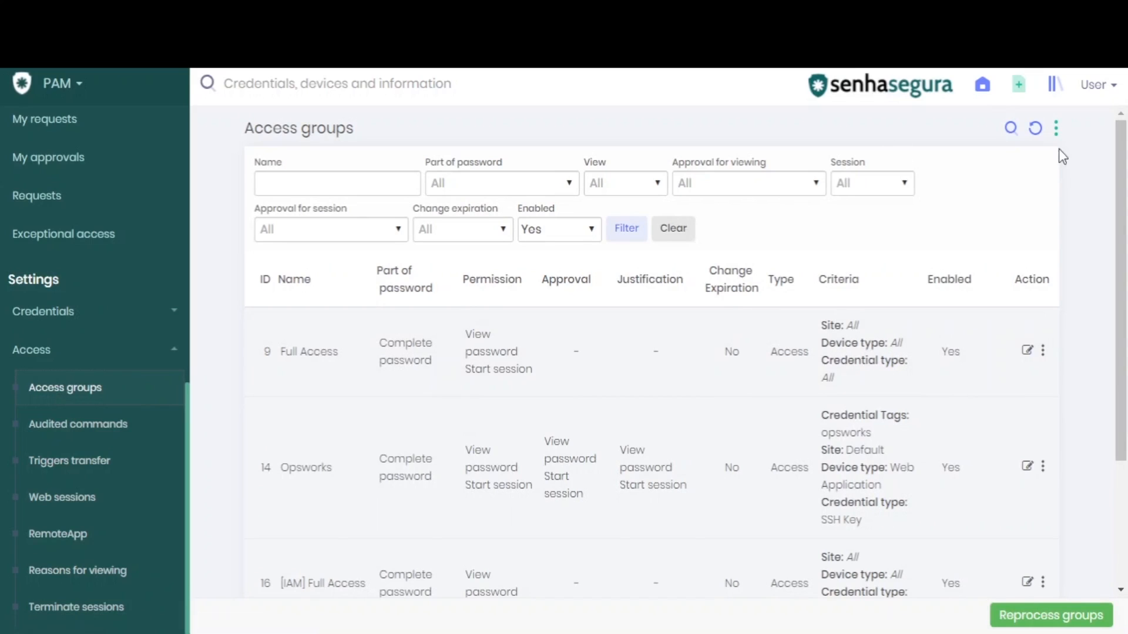
# Start a new access group named 'Grupo 1' and move to its description
pyautogui.click(1055, 128)
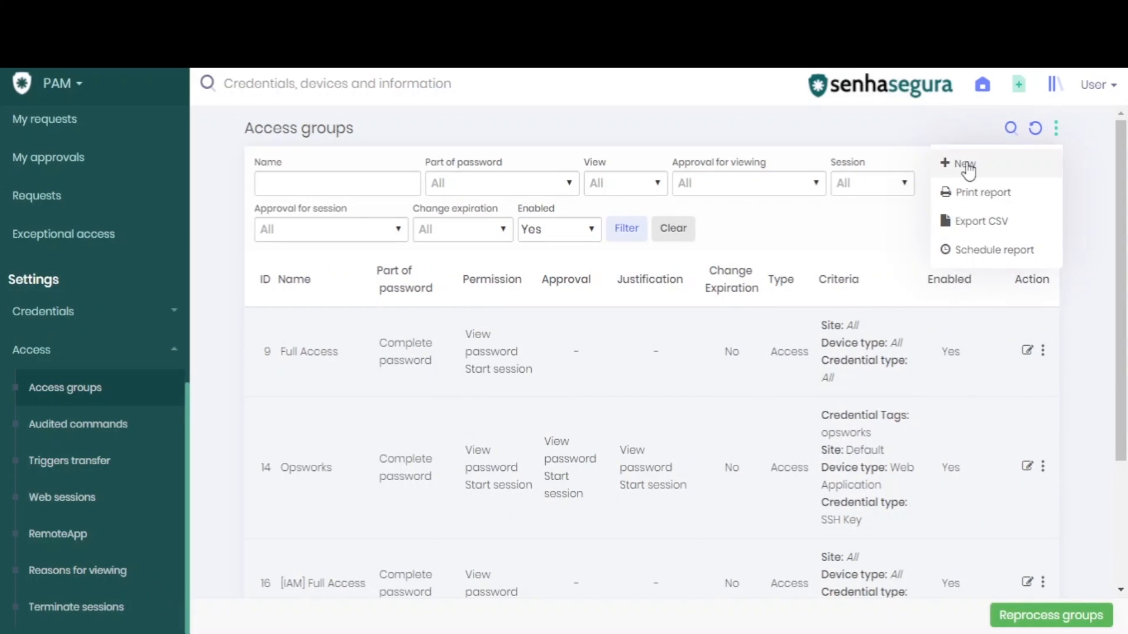
pyautogui.click(963, 164)
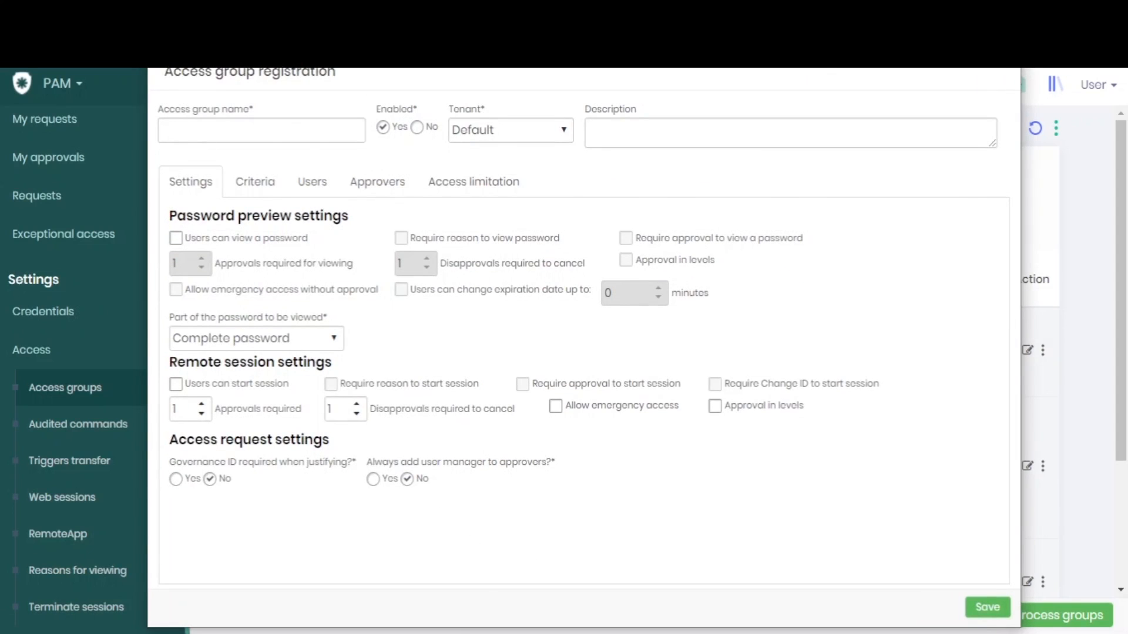
pyautogui.write('Gr')
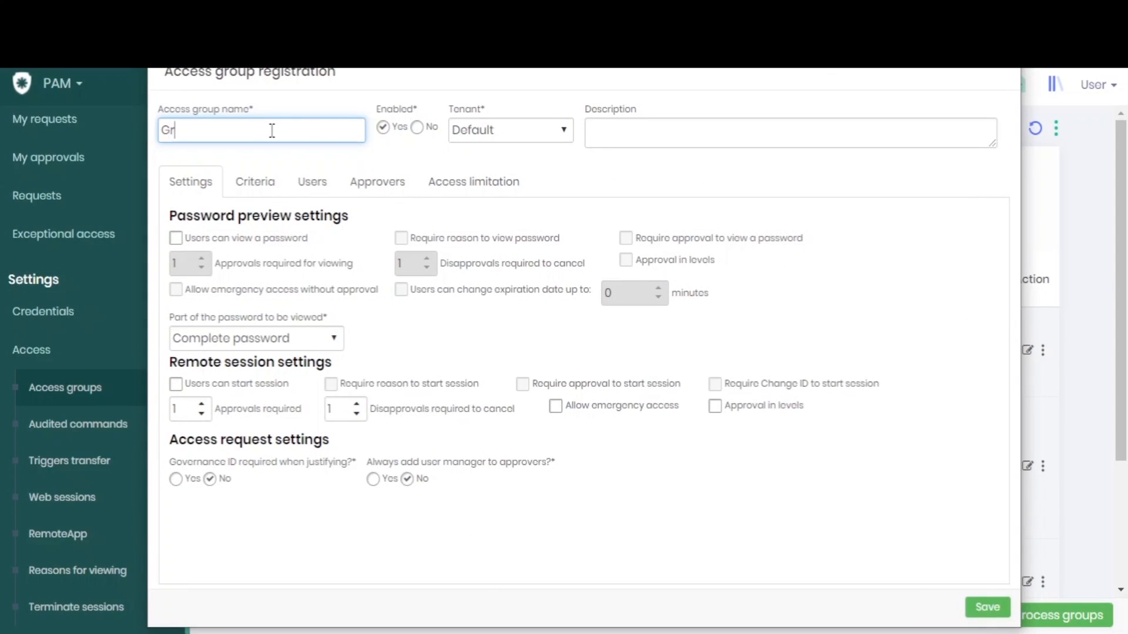
pyautogui.write('upo 1')
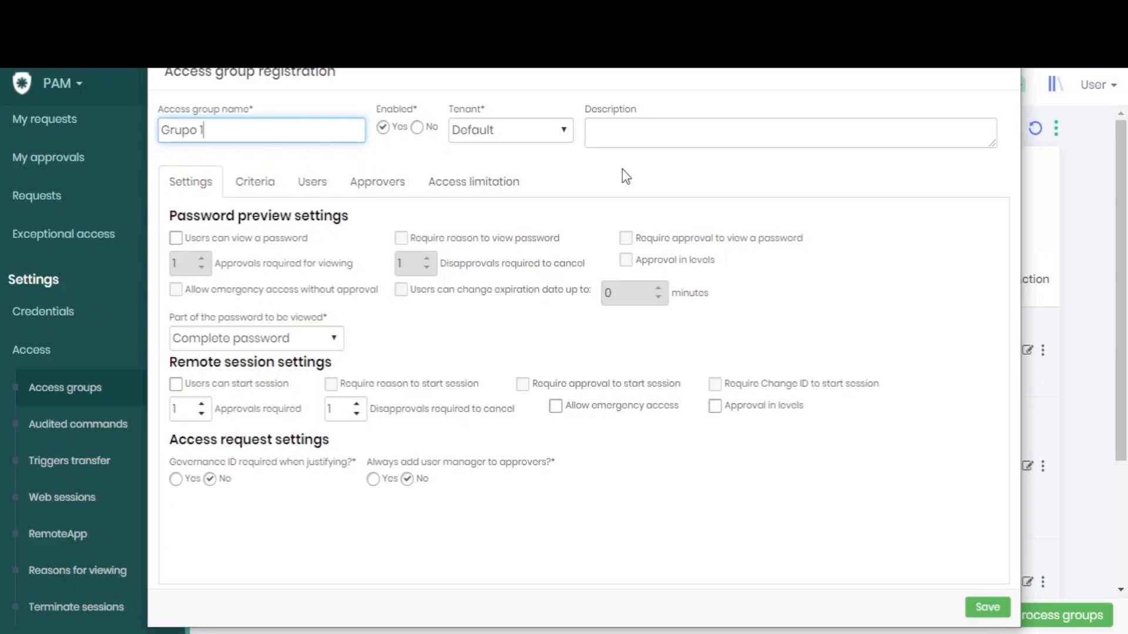
pyautogui.click(790, 132)
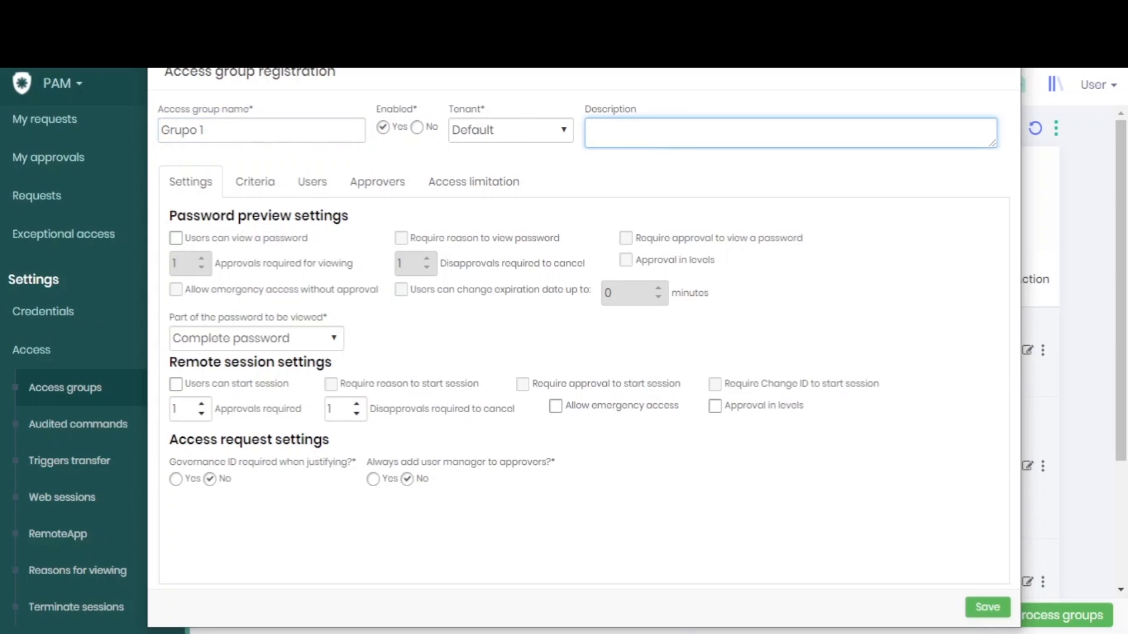
pyautogui.moveTo(446, 96)
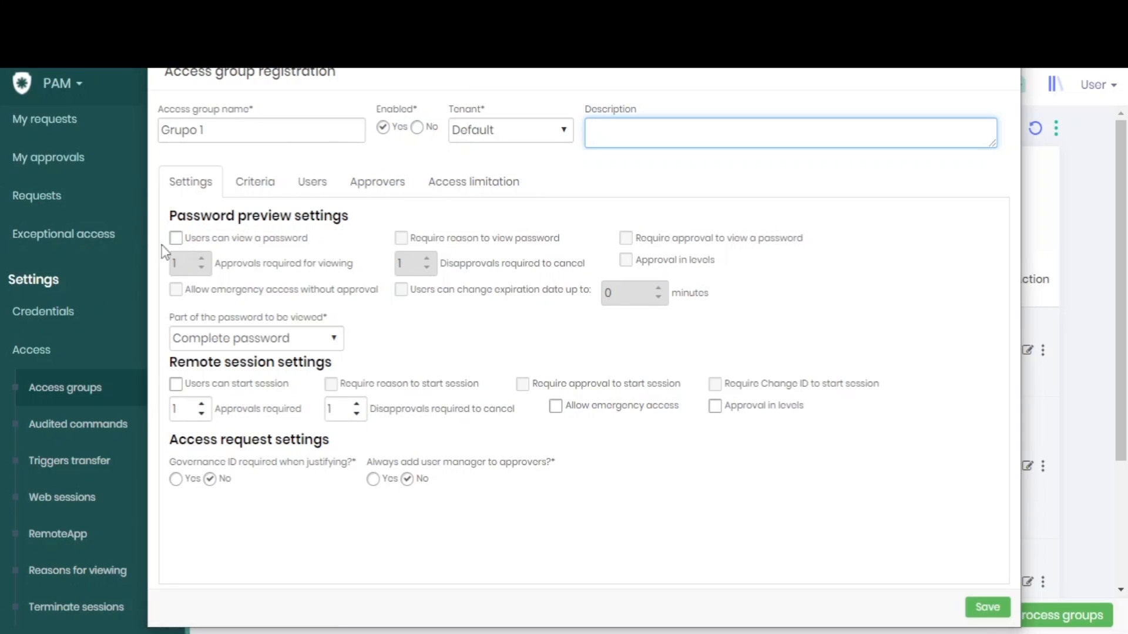
pyautogui.moveTo(284, 336)
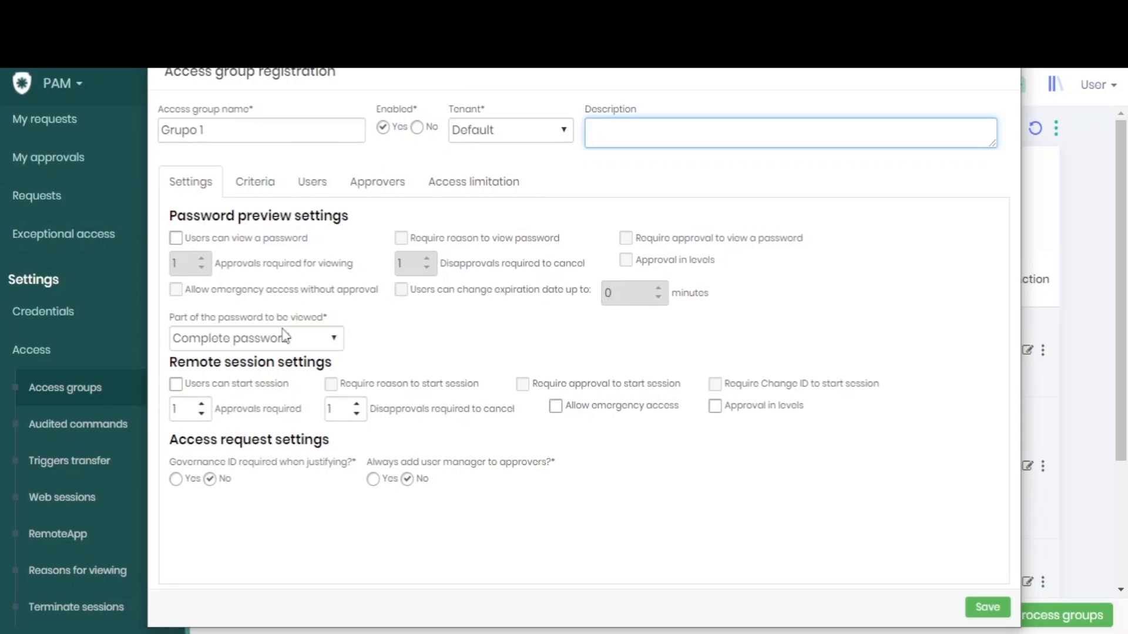
pyautogui.moveTo(659, 337)
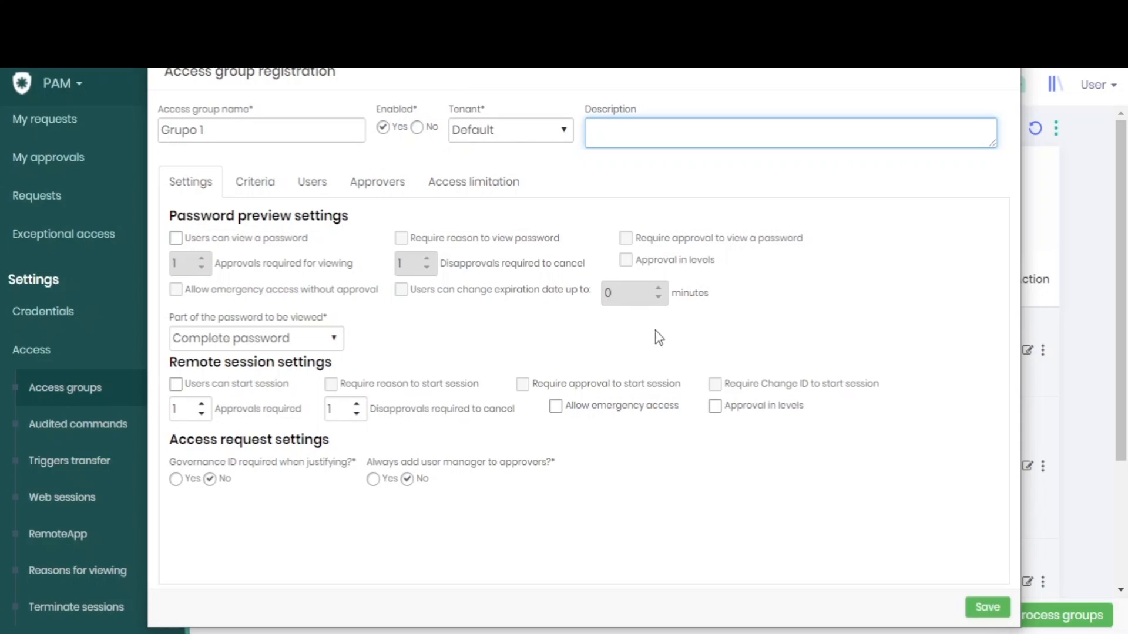
pyautogui.moveTo(218, 252)
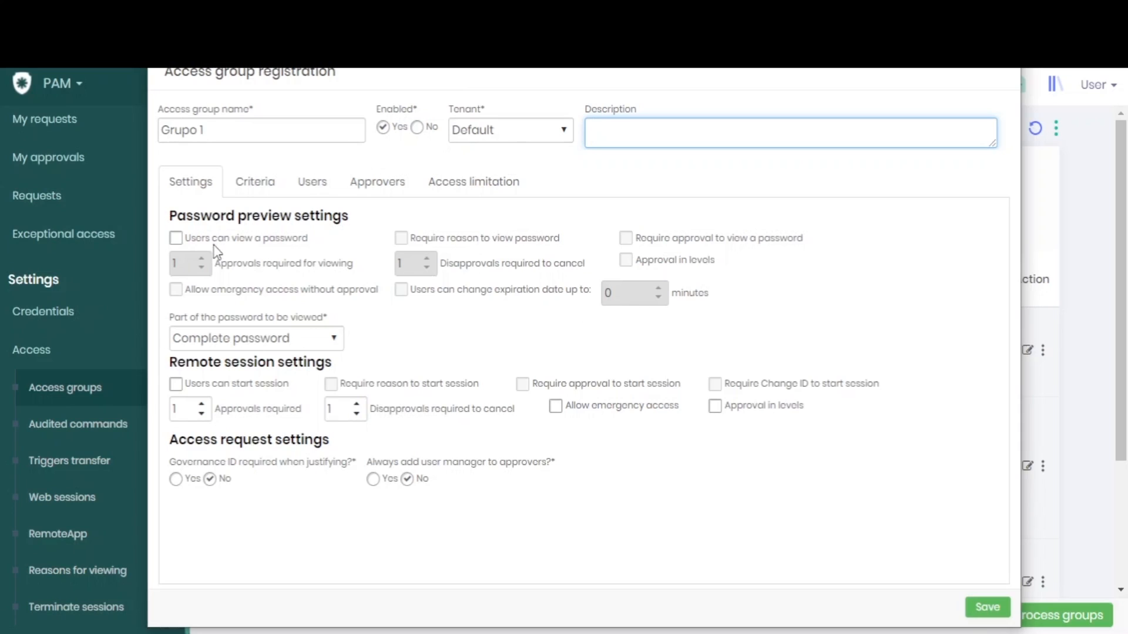
# Allow password viewing and session starts, requiring approval for password viewing
pyautogui.click(176, 238)
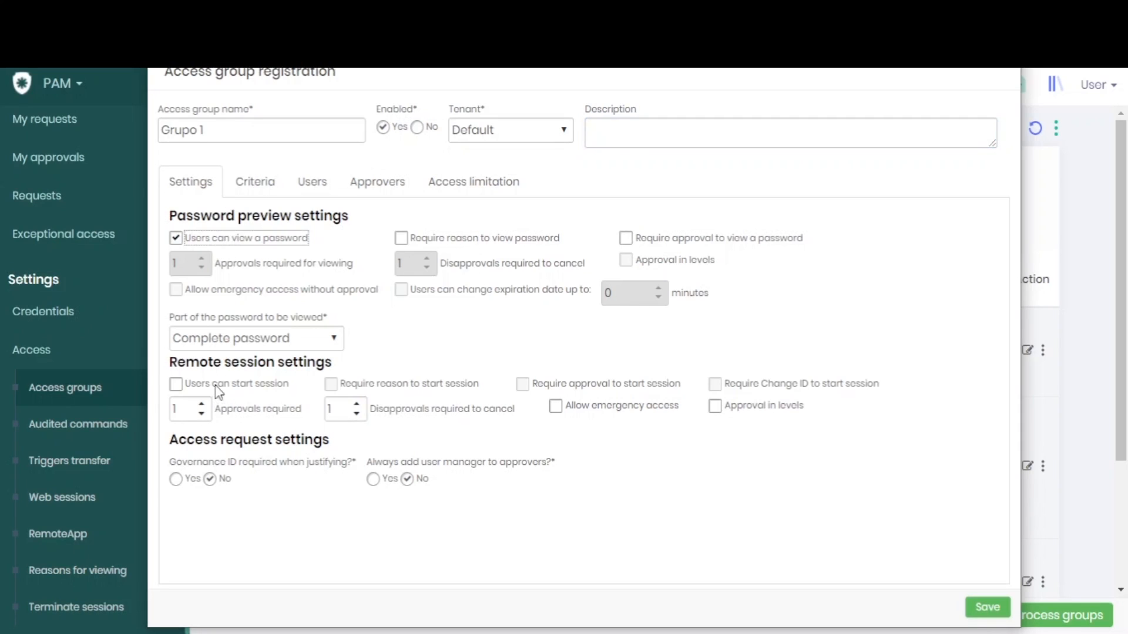
pyautogui.click(176, 383)
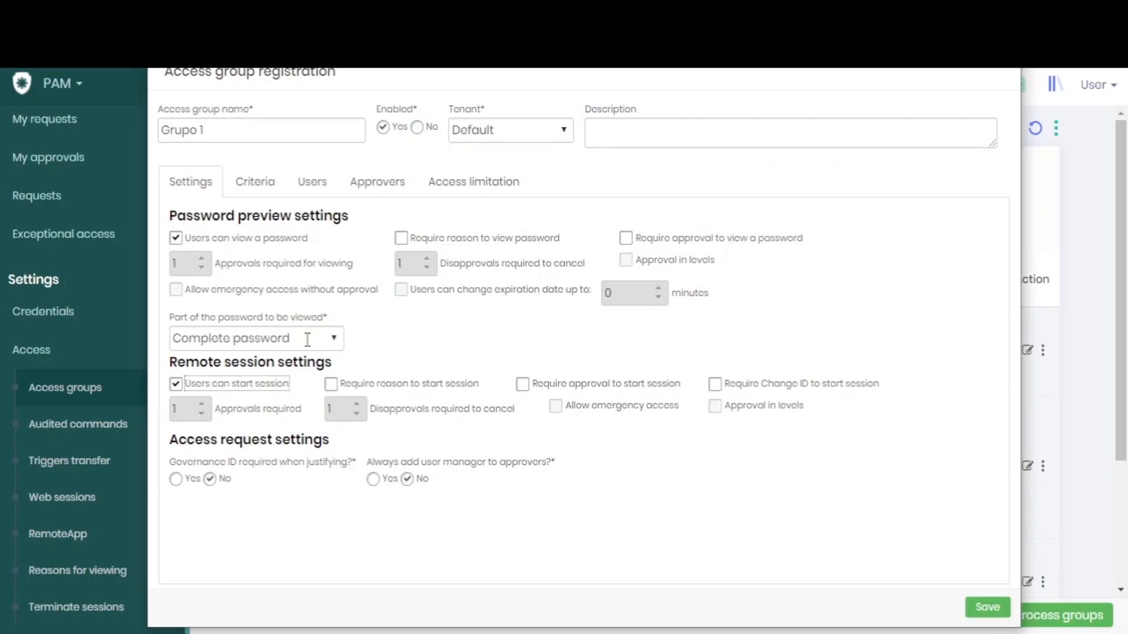
pyautogui.moveTo(317, 238)
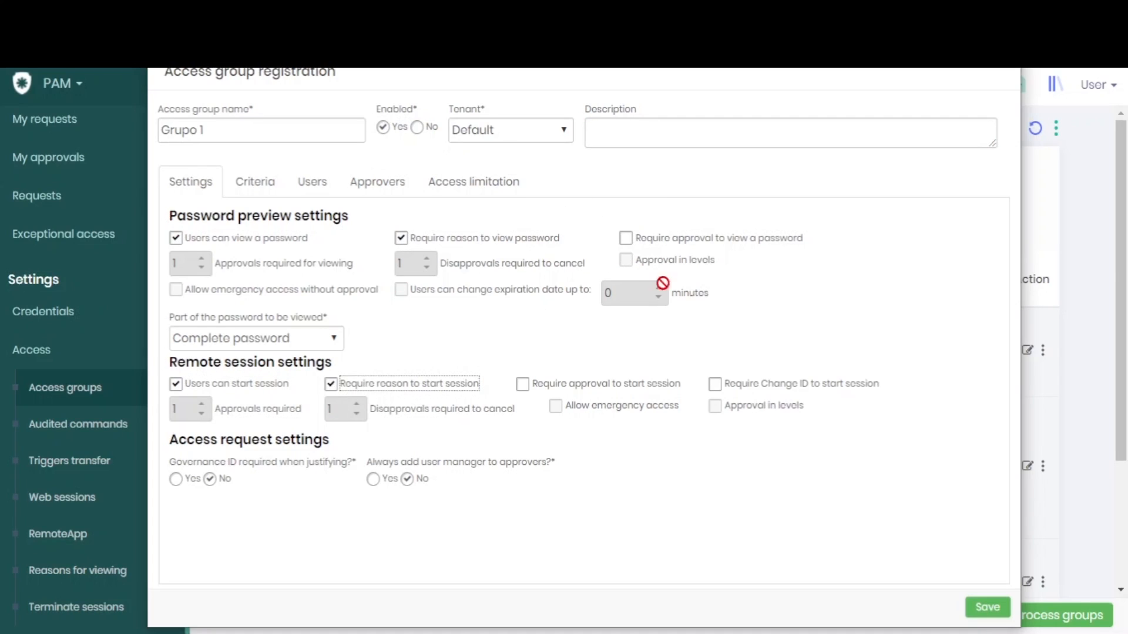
pyautogui.click(522, 384)
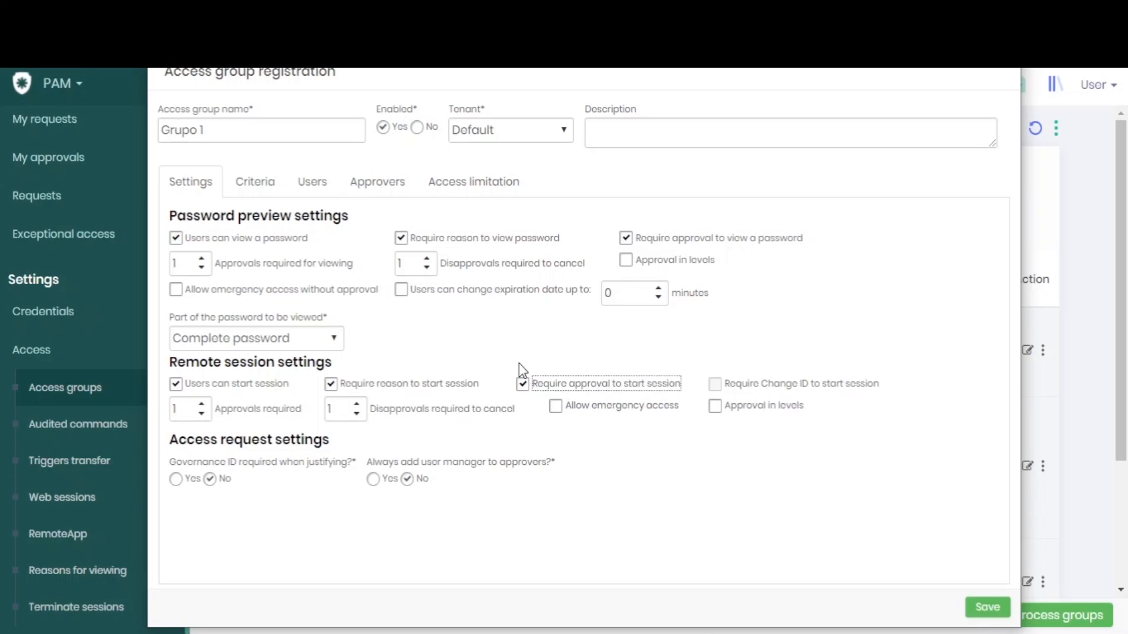
pyautogui.moveTo(325, 292)
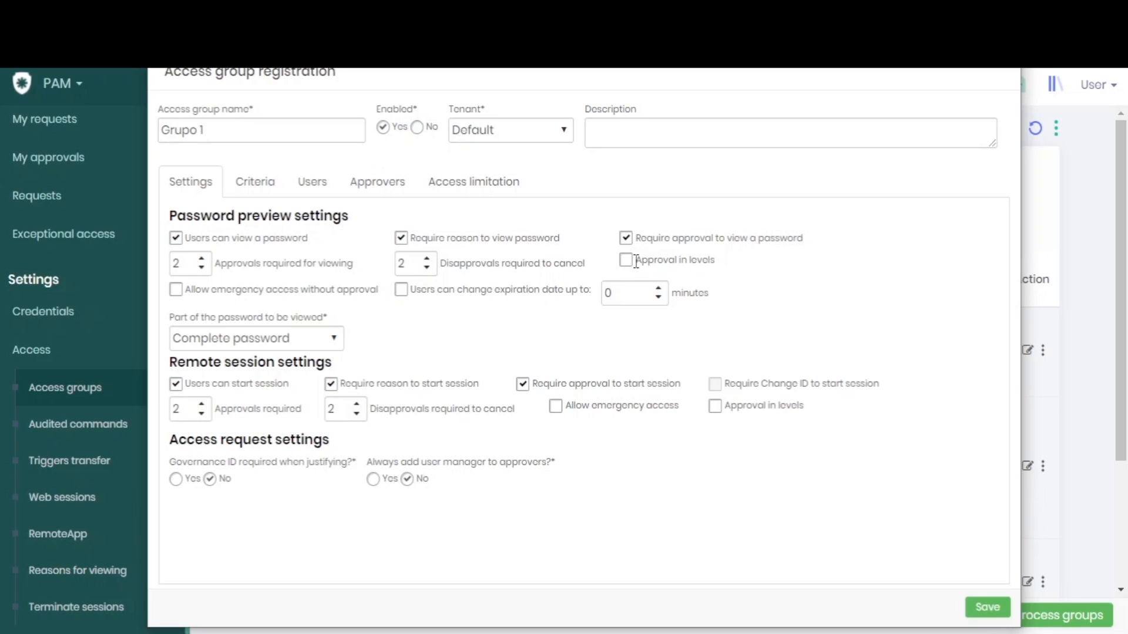
# Enable level-based approval, emergency session access, and user-changeable password expiration
pyautogui.click(625, 259)
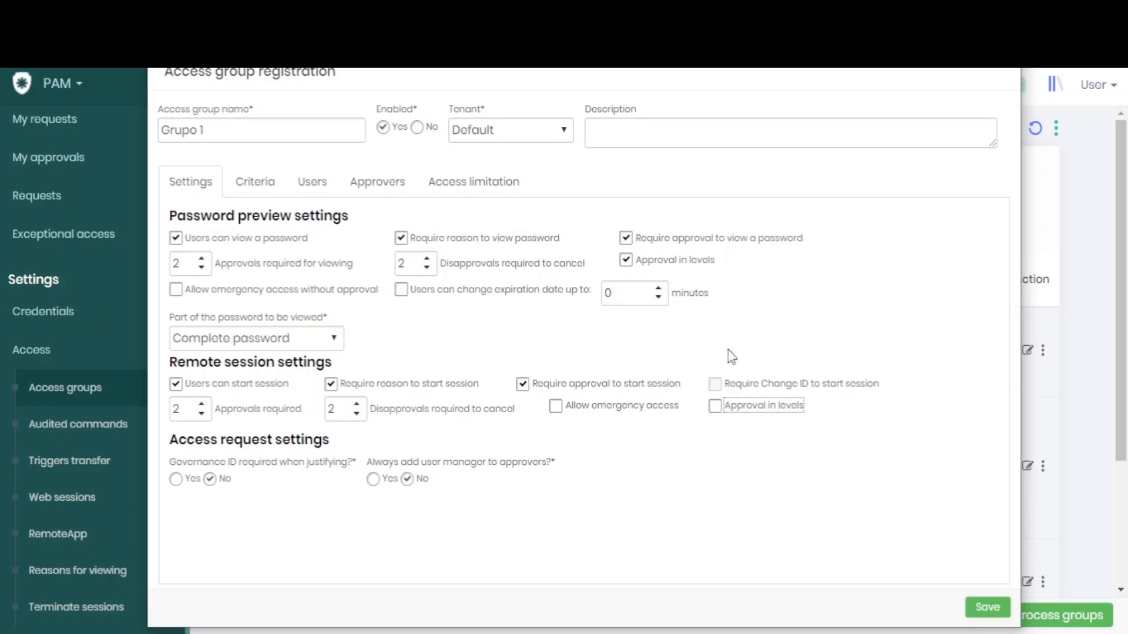
pyautogui.click(715, 406)
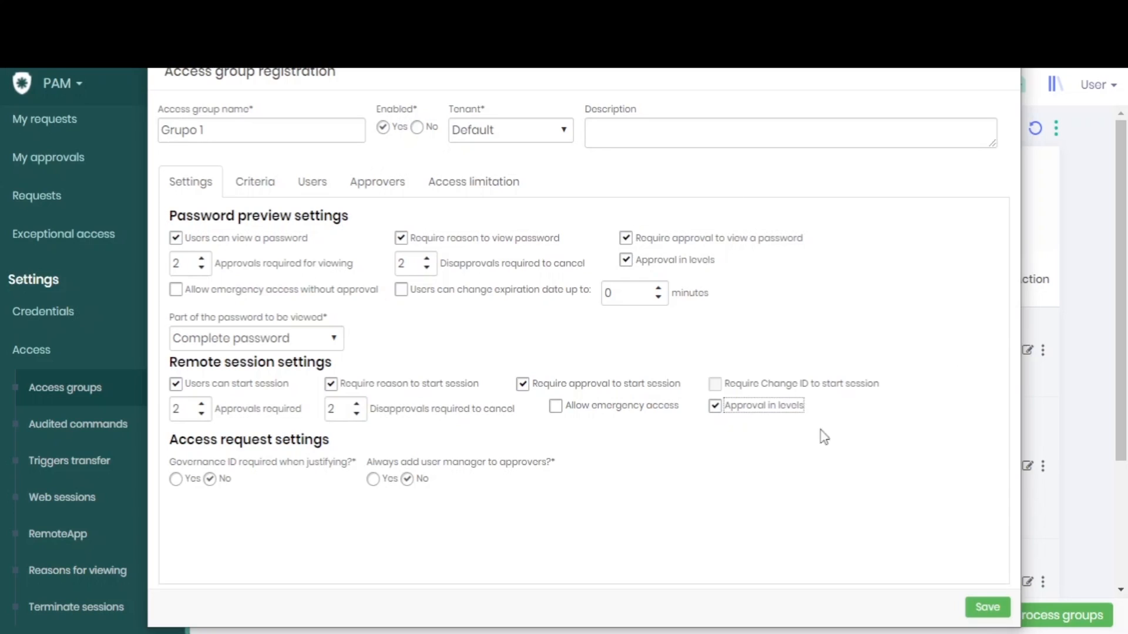
pyautogui.moveTo(543, 352)
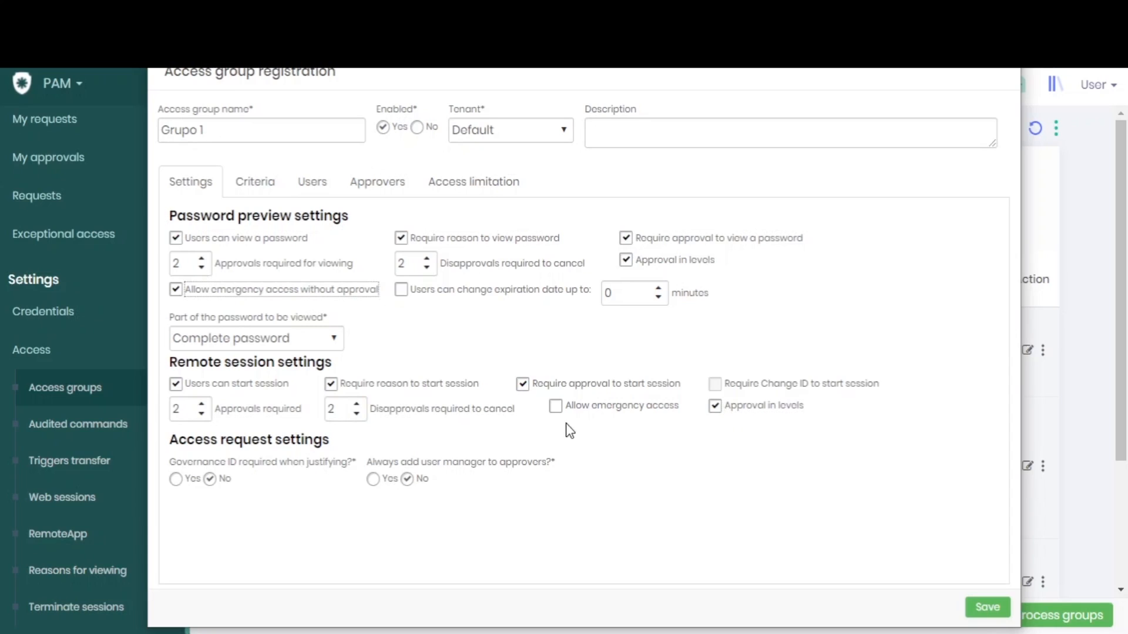
pyautogui.click(556, 406)
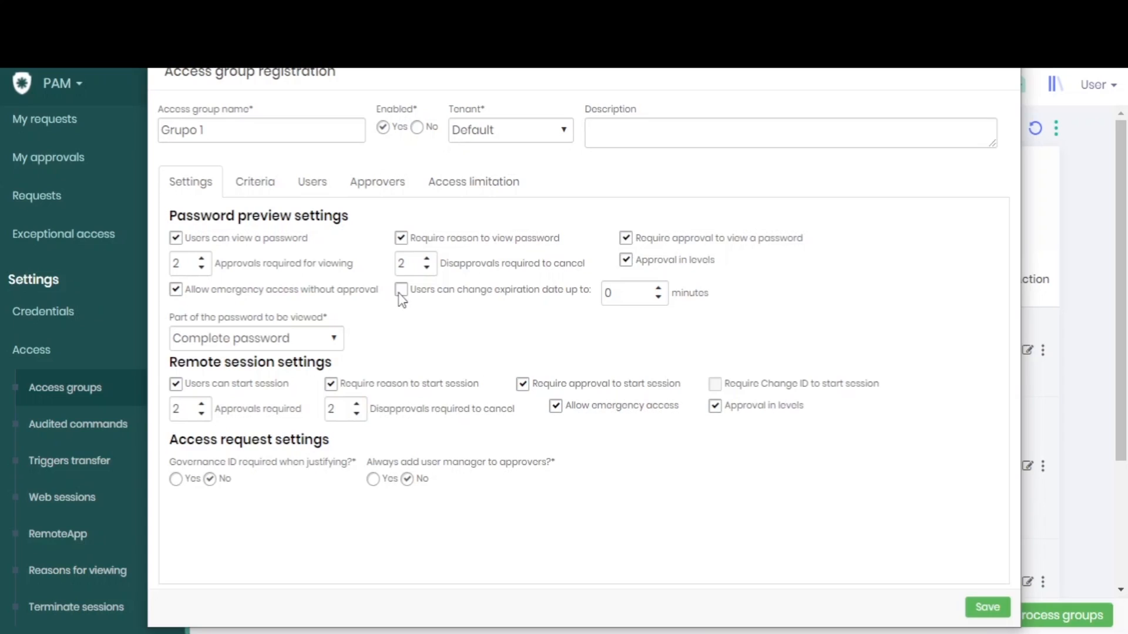
pyautogui.click(401, 289)
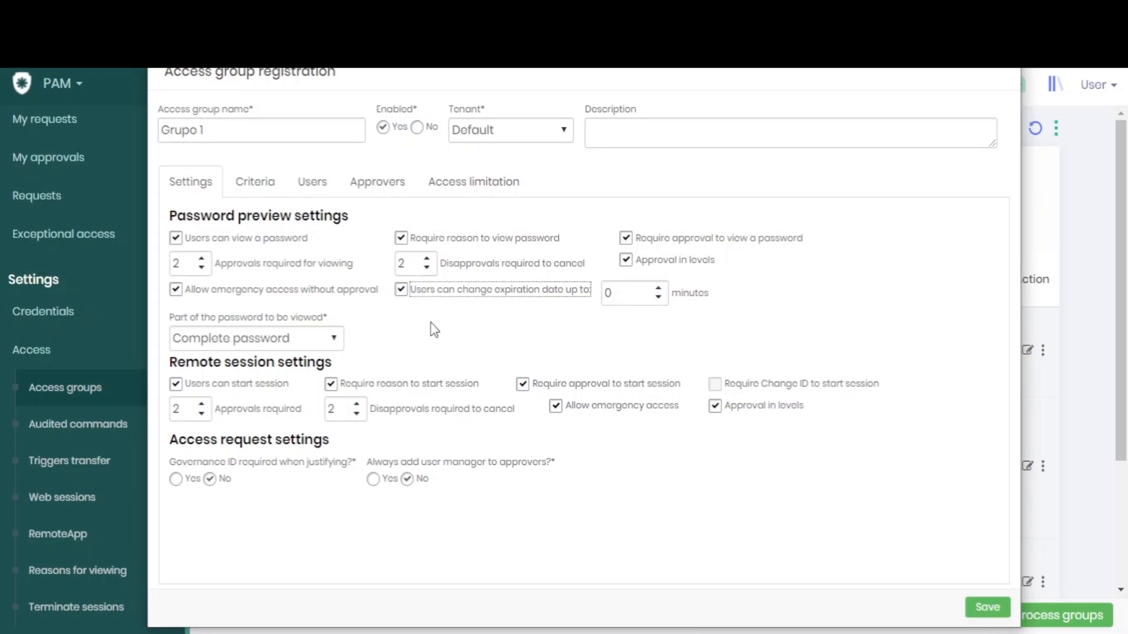
pyautogui.moveTo(434, 324)
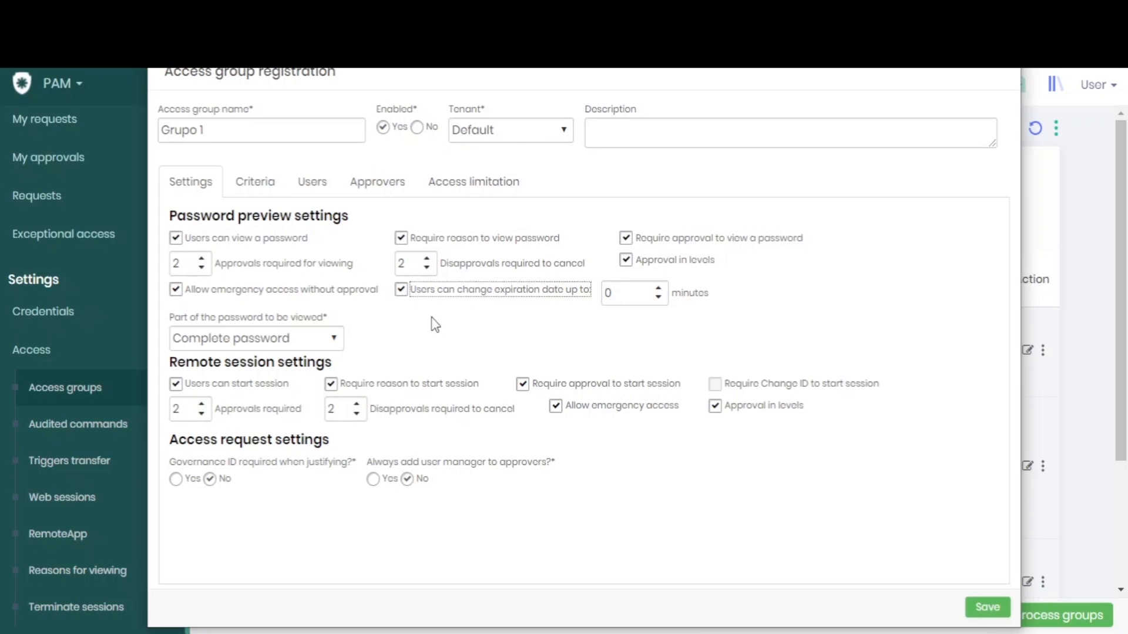
pyautogui.click(255, 339)
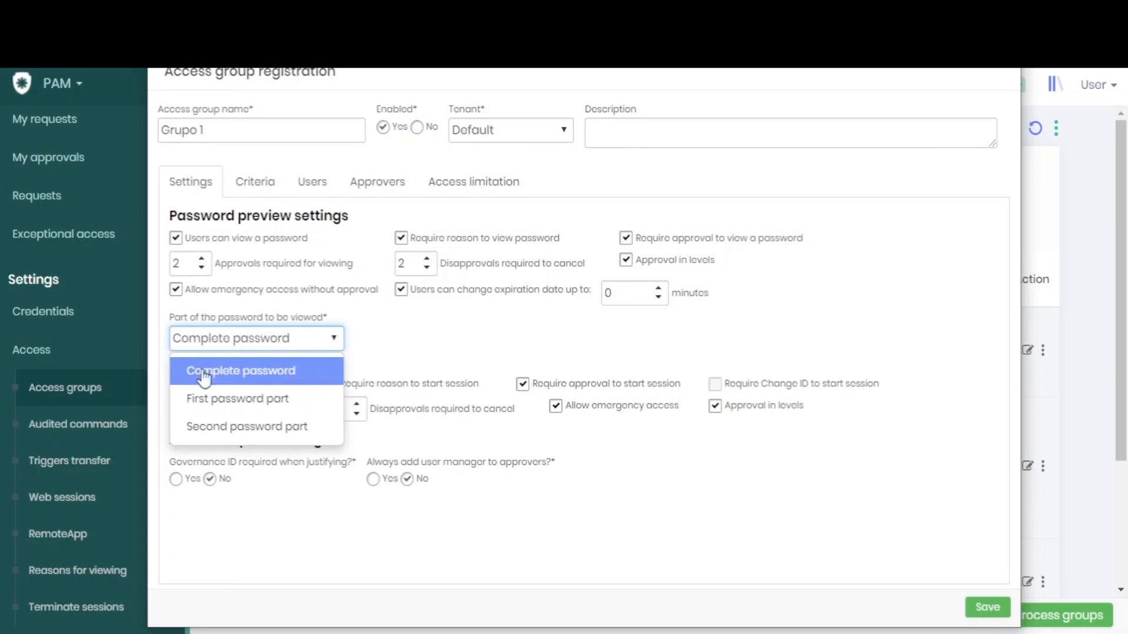
pyautogui.moveTo(252, 392)
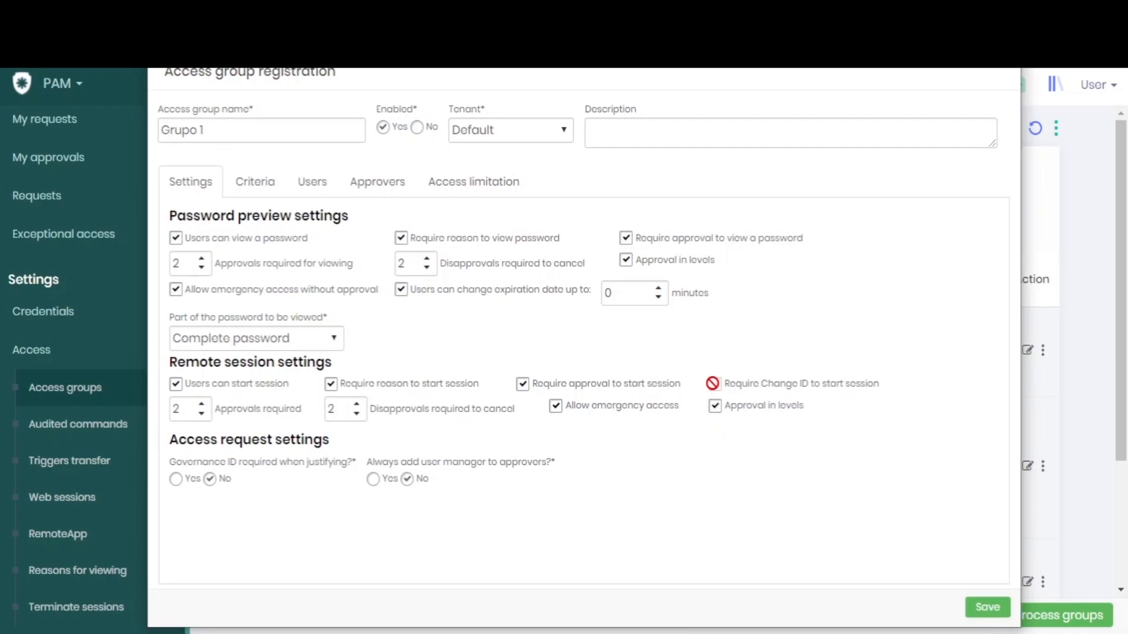
pyautogui.click(714, 383)
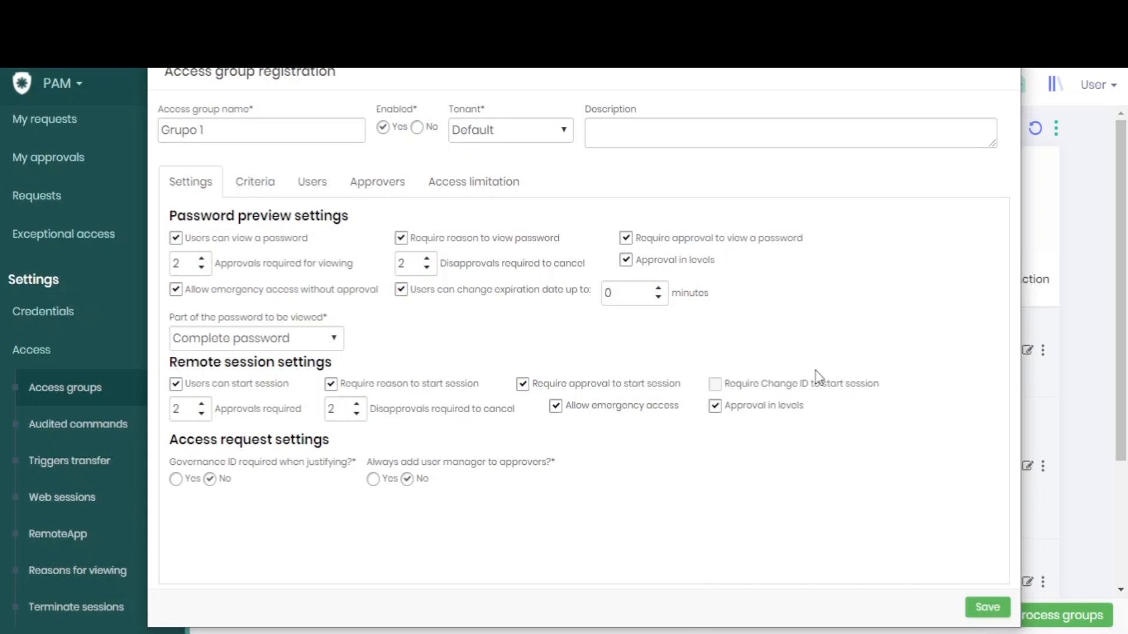
pyautogui.moveTo(823, 503)
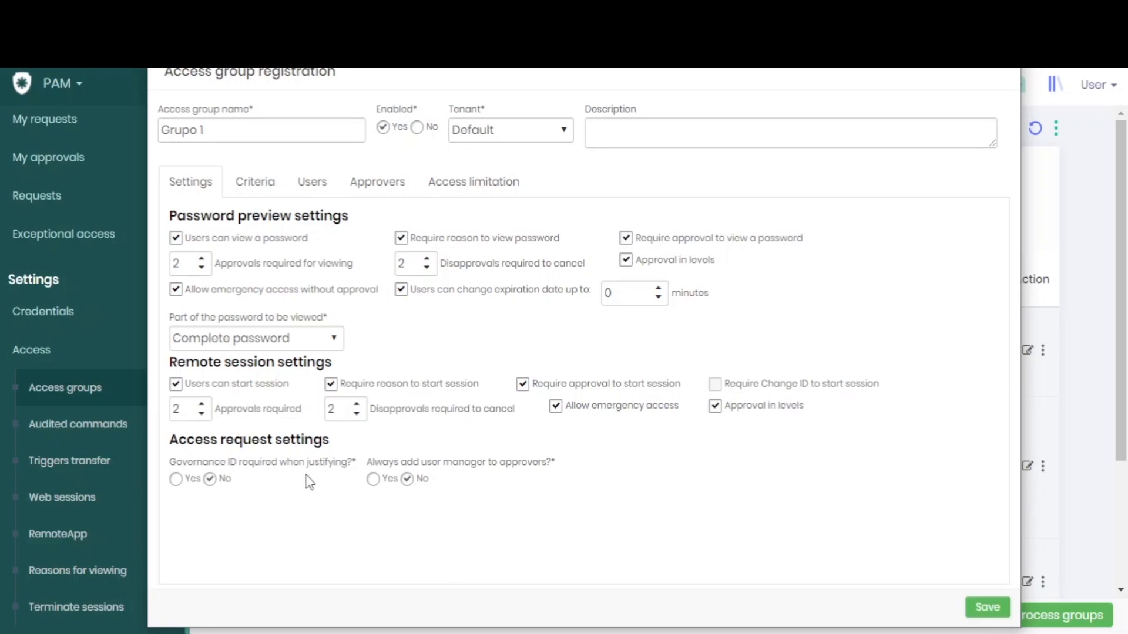
pyautogui.moveTo(198, 457)
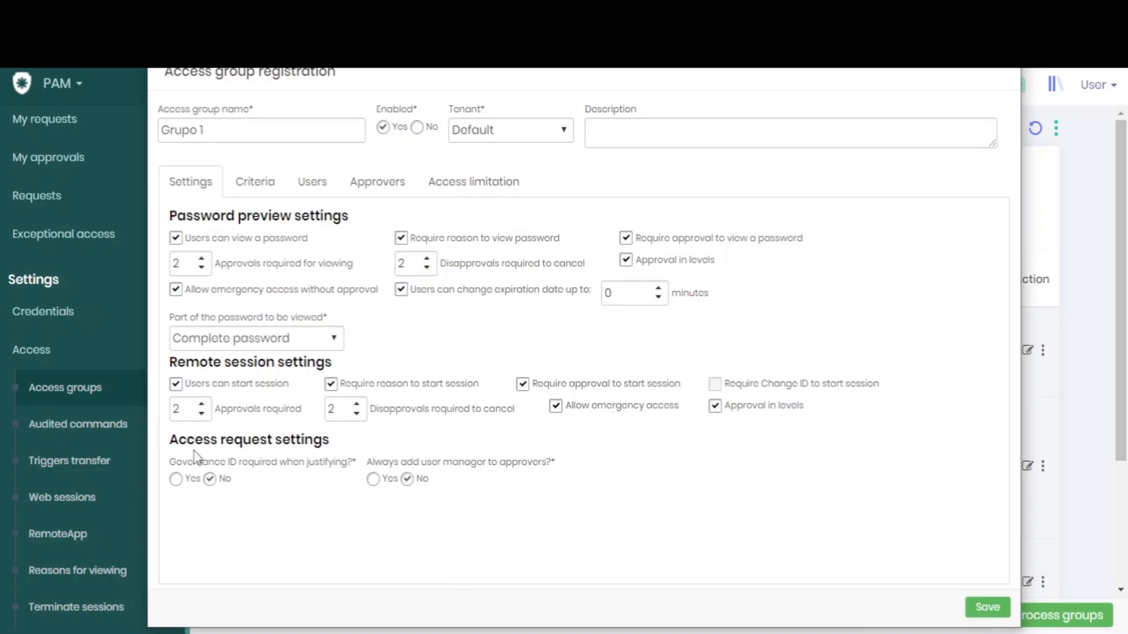
pyautogui.moveTo(240, 464)
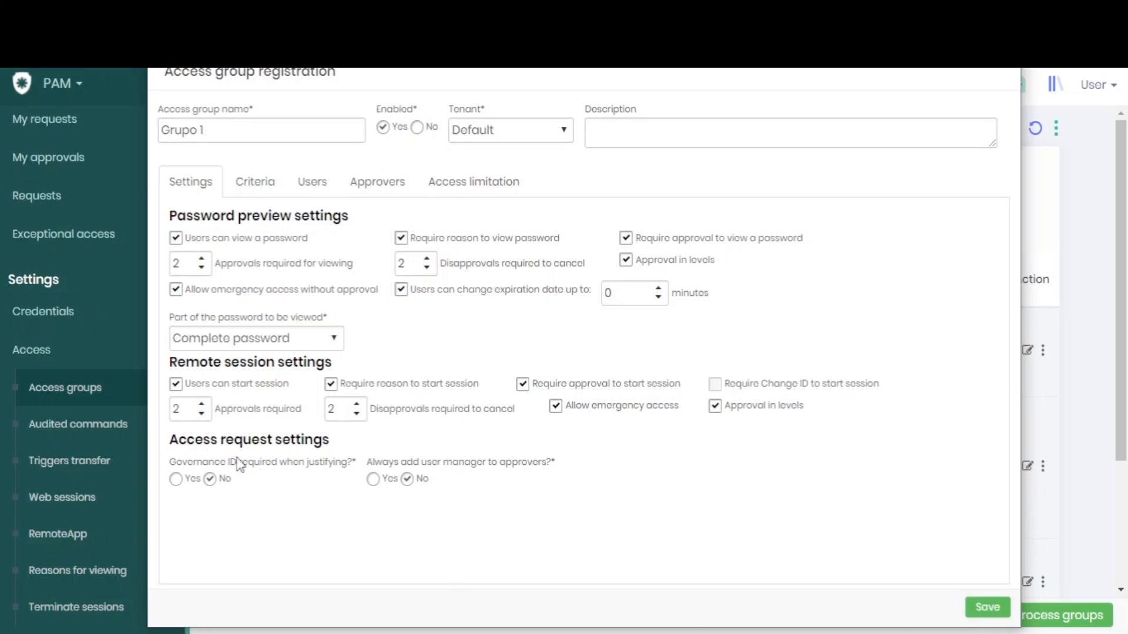
pyautogui.moveTo(313, 536)
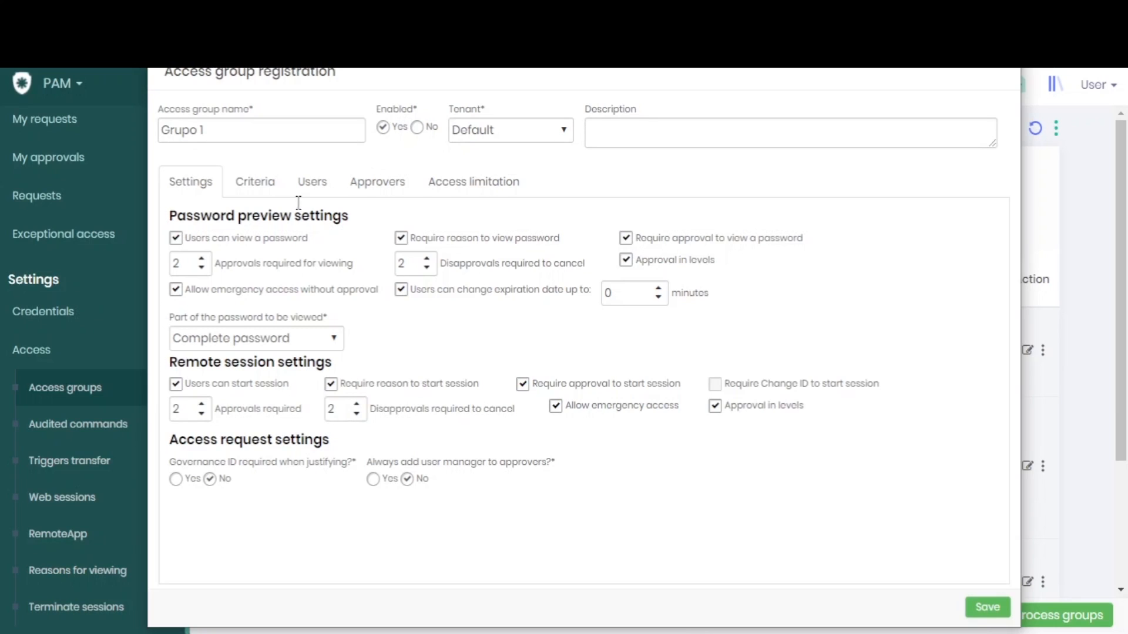
# Set criteria to API and Database devices and visit username, device and credential fields
pyautogui.click(254, 181)
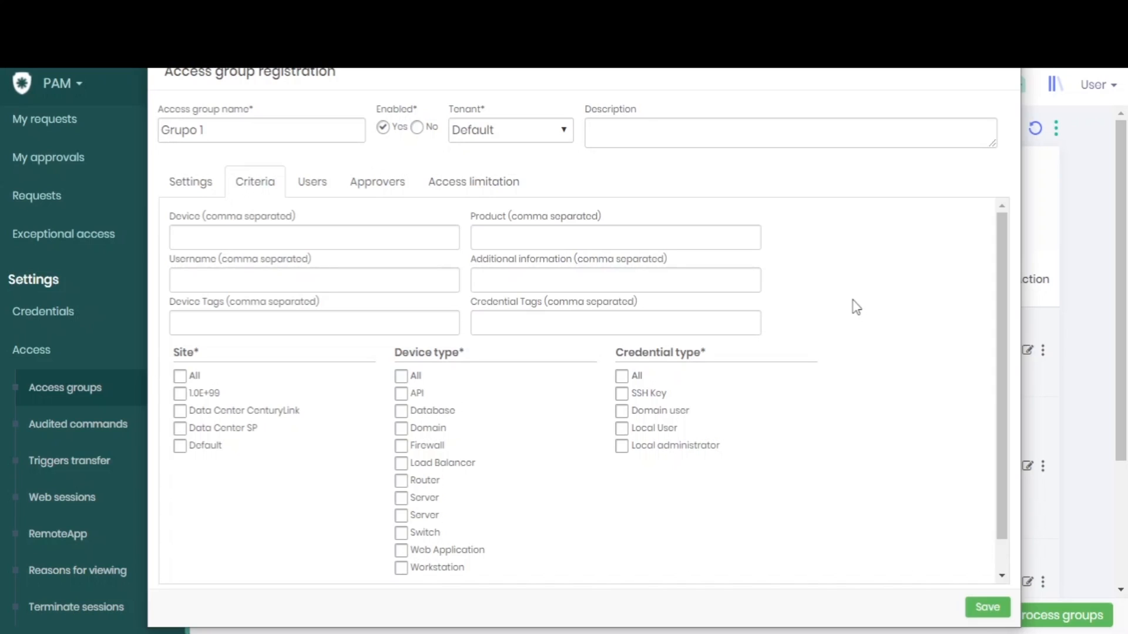
pyautogui.moveTo(800, 329)
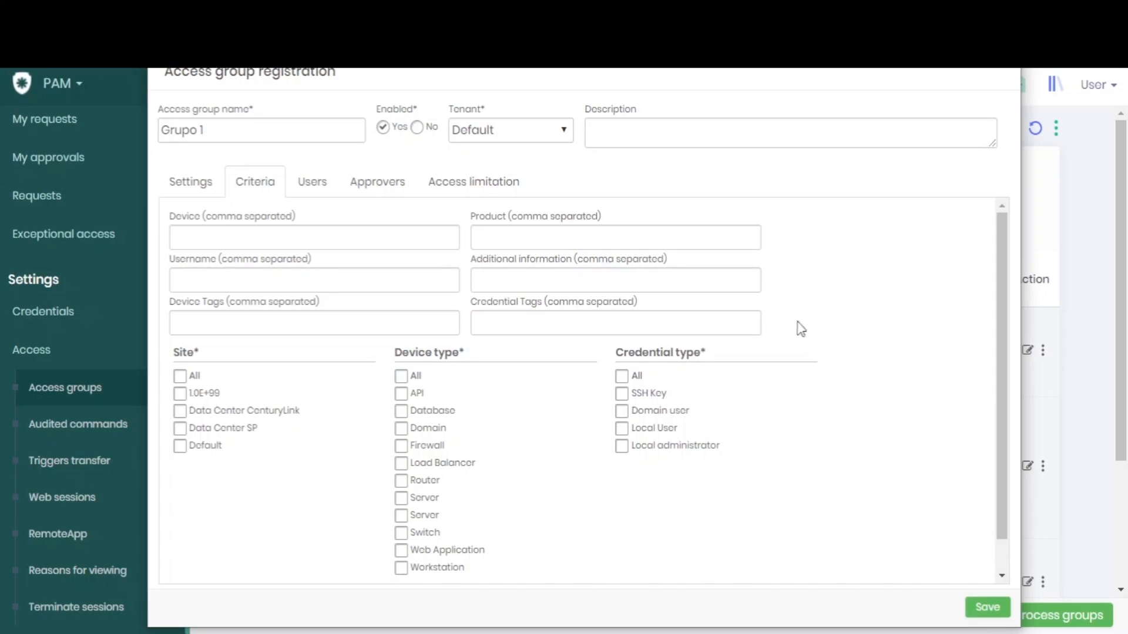
pyautogui.moveTo(404, 404)
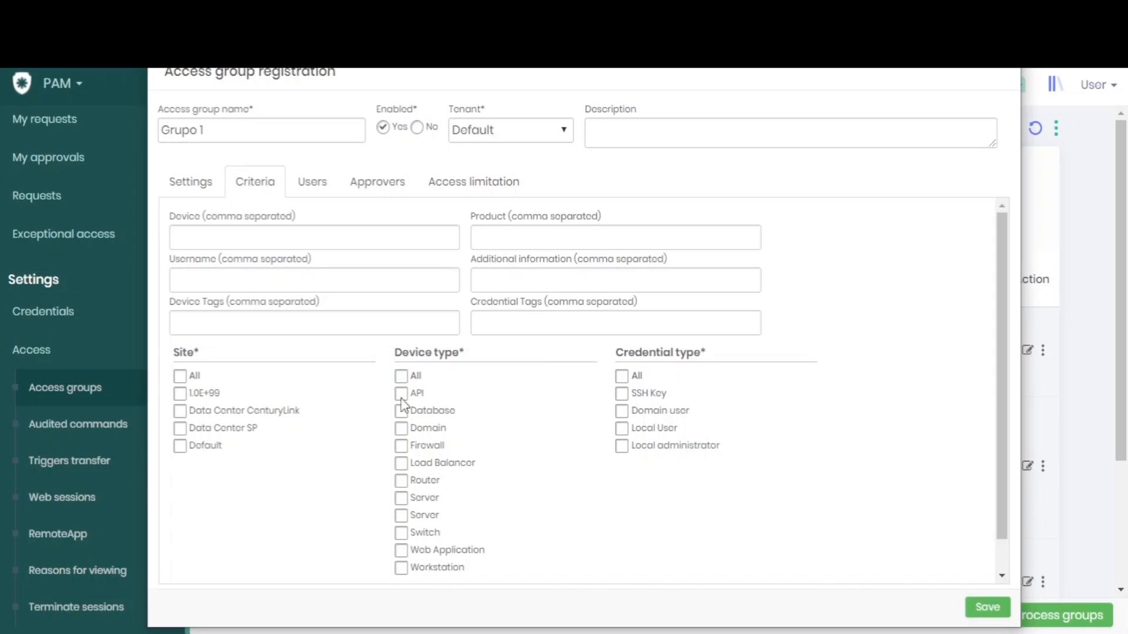
pyautogui.click(400, 393)
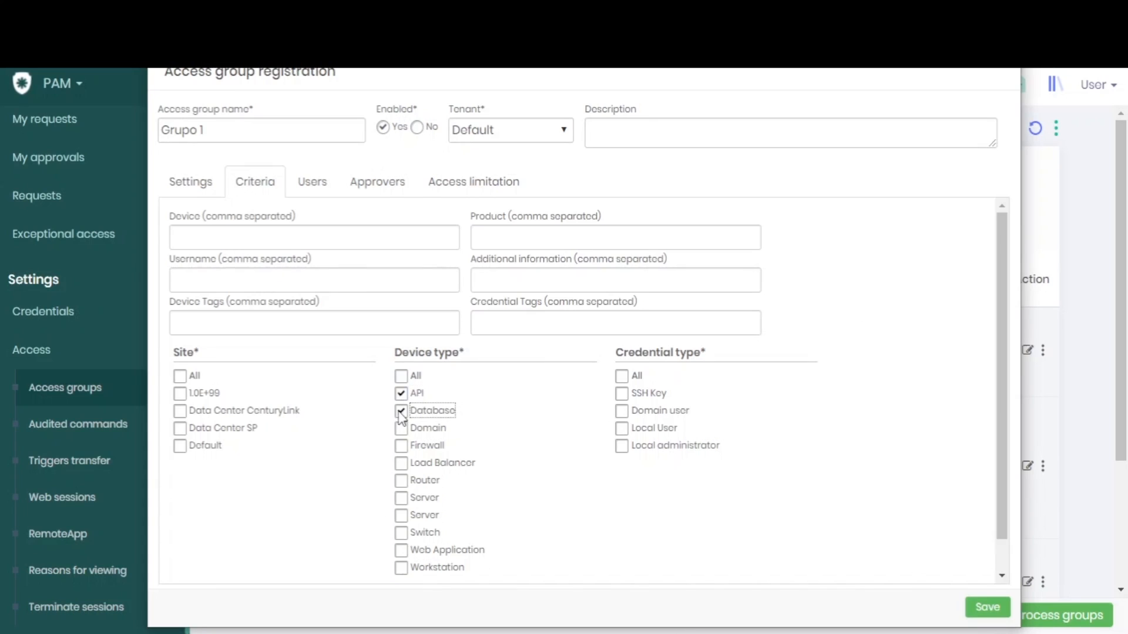
pyautogui.click(621, 393)
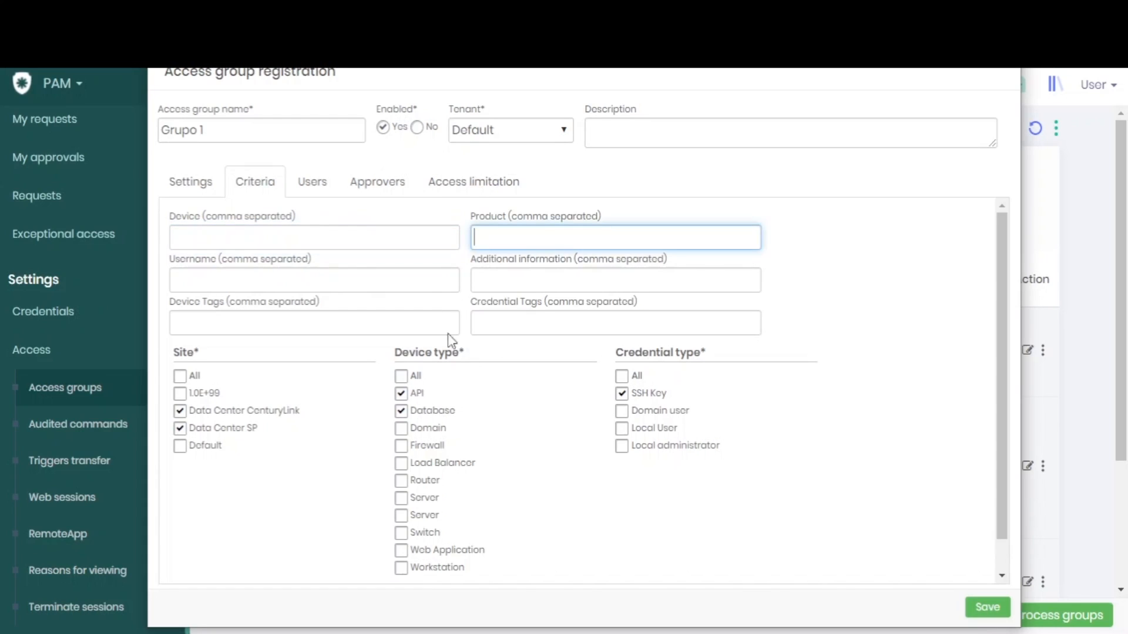
pyautogui.click(313, 280)
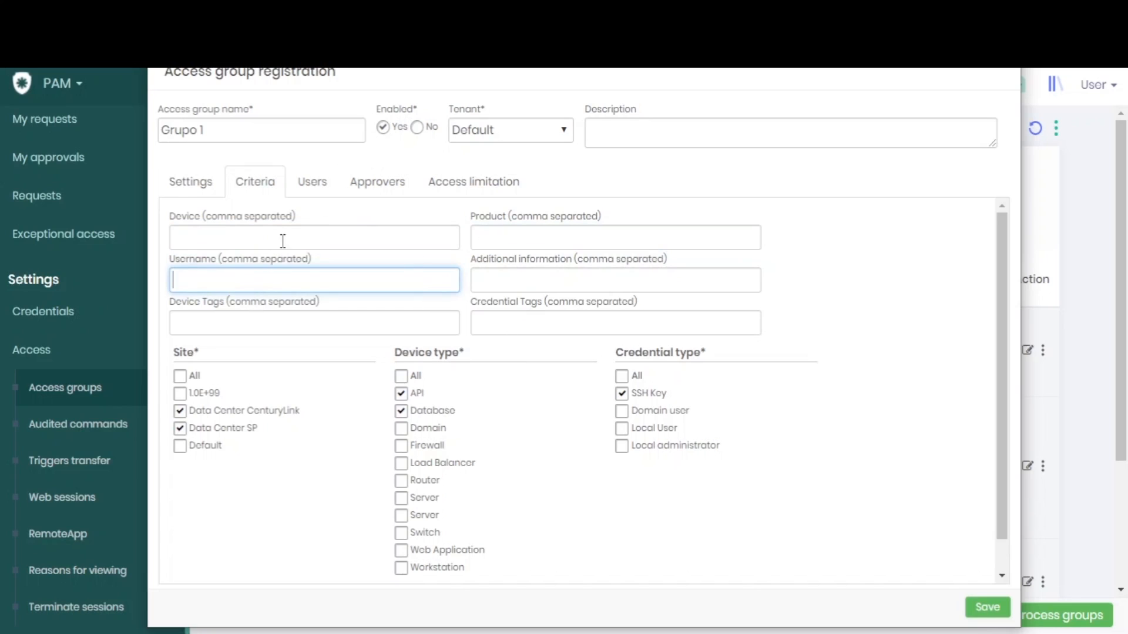
pyautogui.click(313, 237)
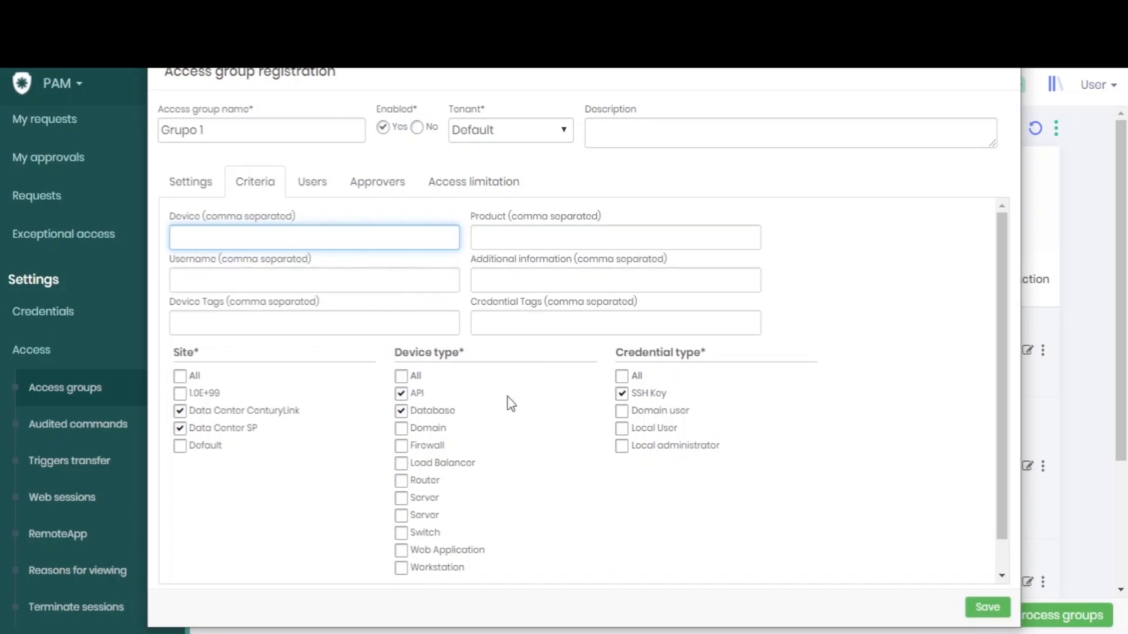
pyautogui.click(615, 323)
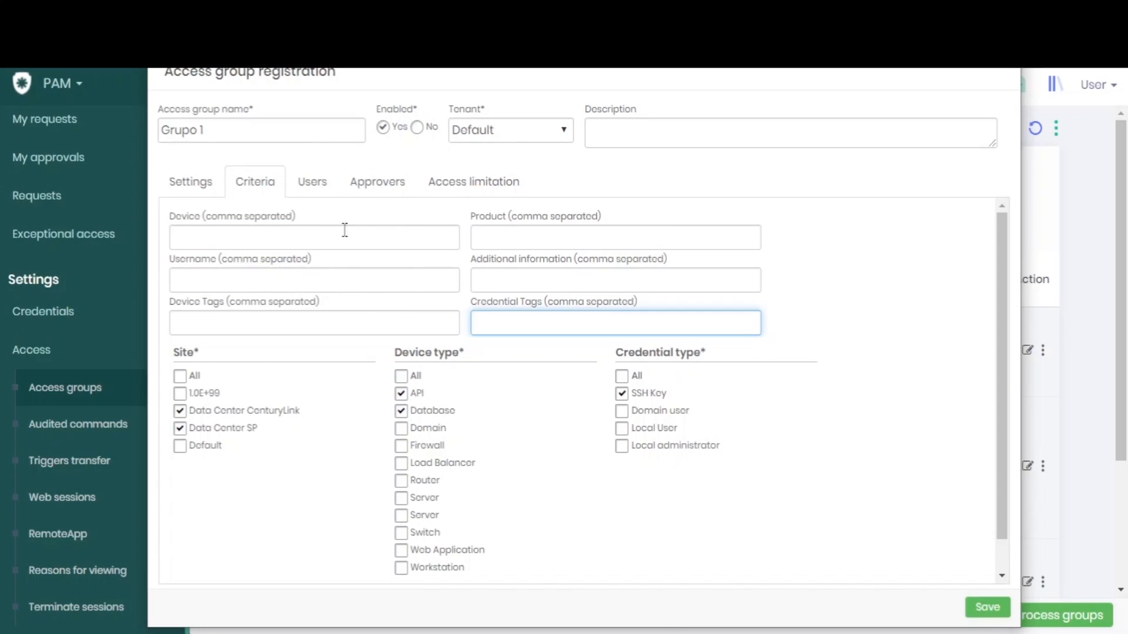
pyautogui.moveTo(305, 202)
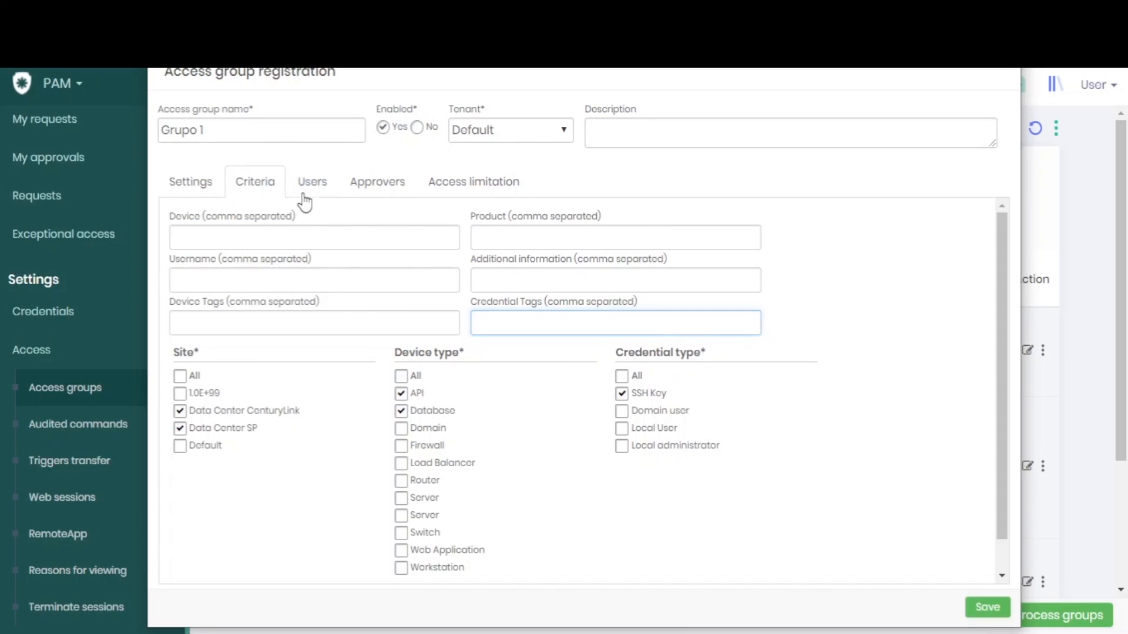
# Add the Admin user to Grupo 1's Users tab
pyautogui.click(312, 181)
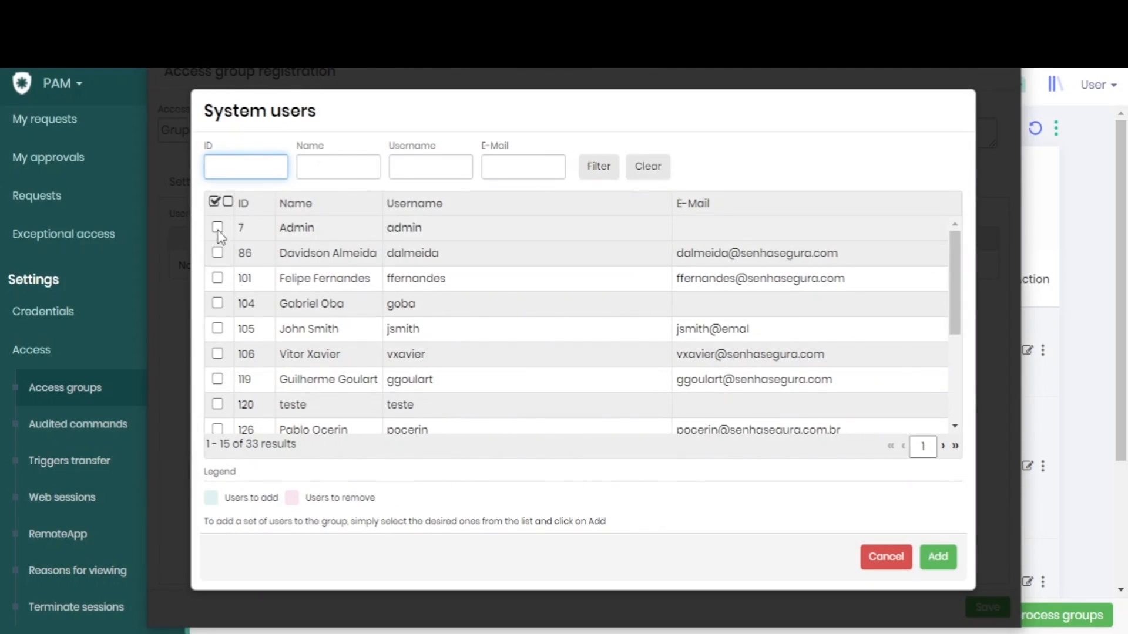
pyautogui.click(938, 556)
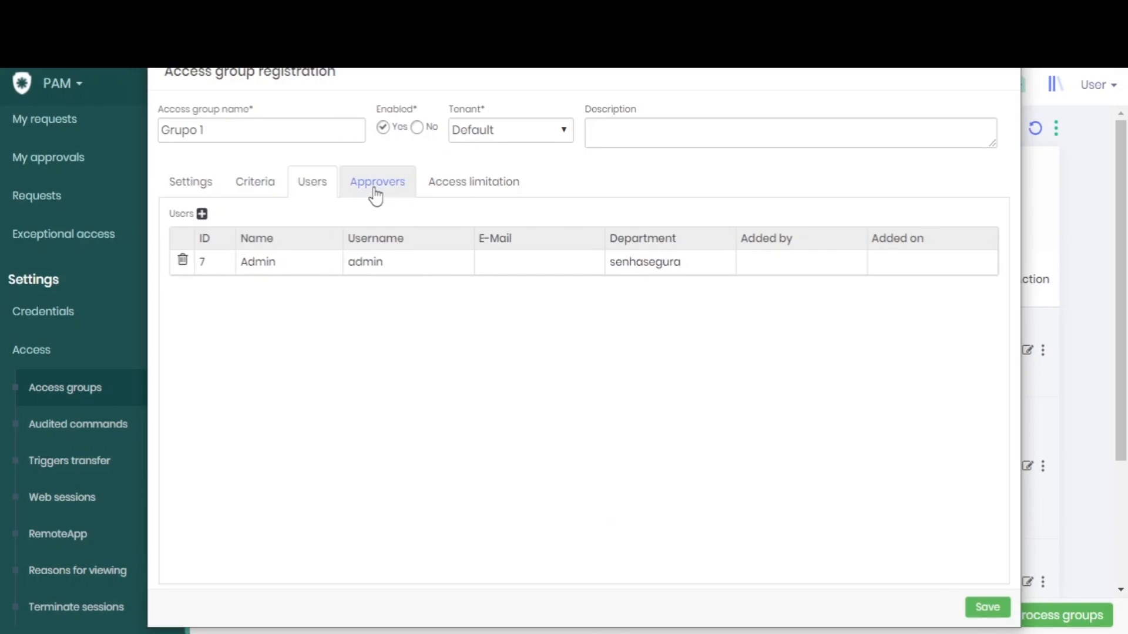
# Add user 105 (John Smith) as a Level 1 approver
pyautogui.click(377, 181)
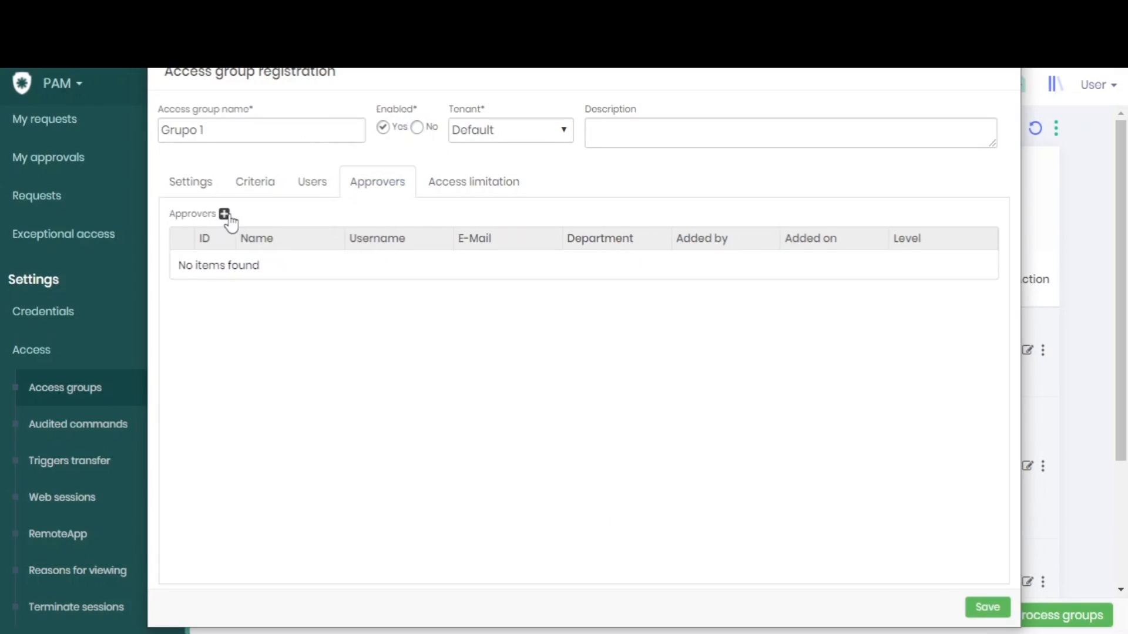
pyautogui.click(225, 214)
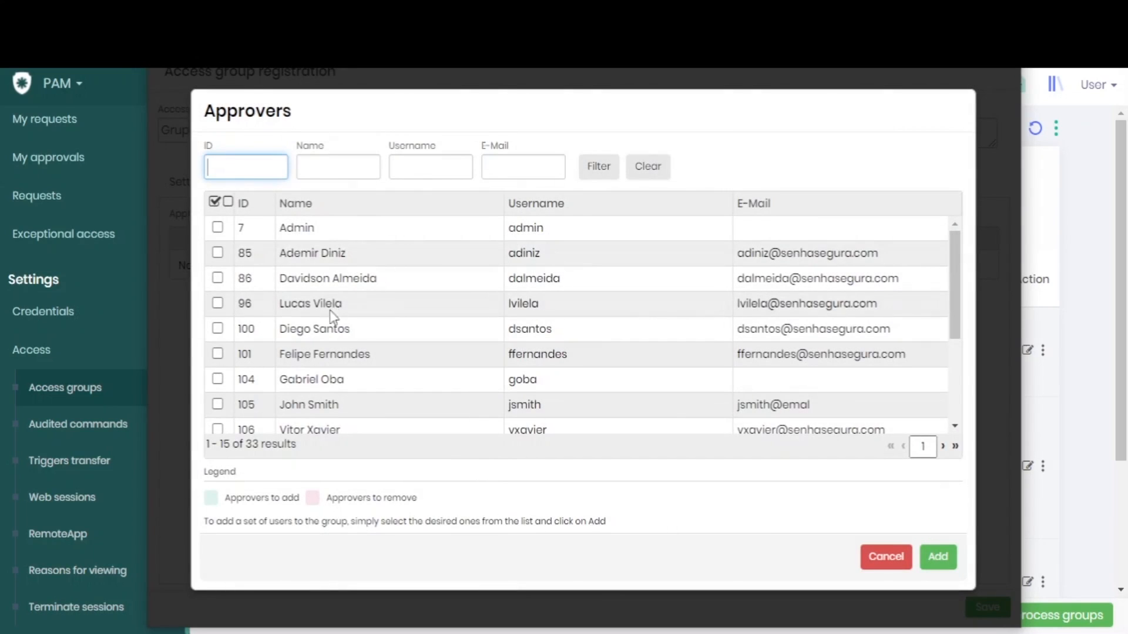
pyautogui.scroll(-3)
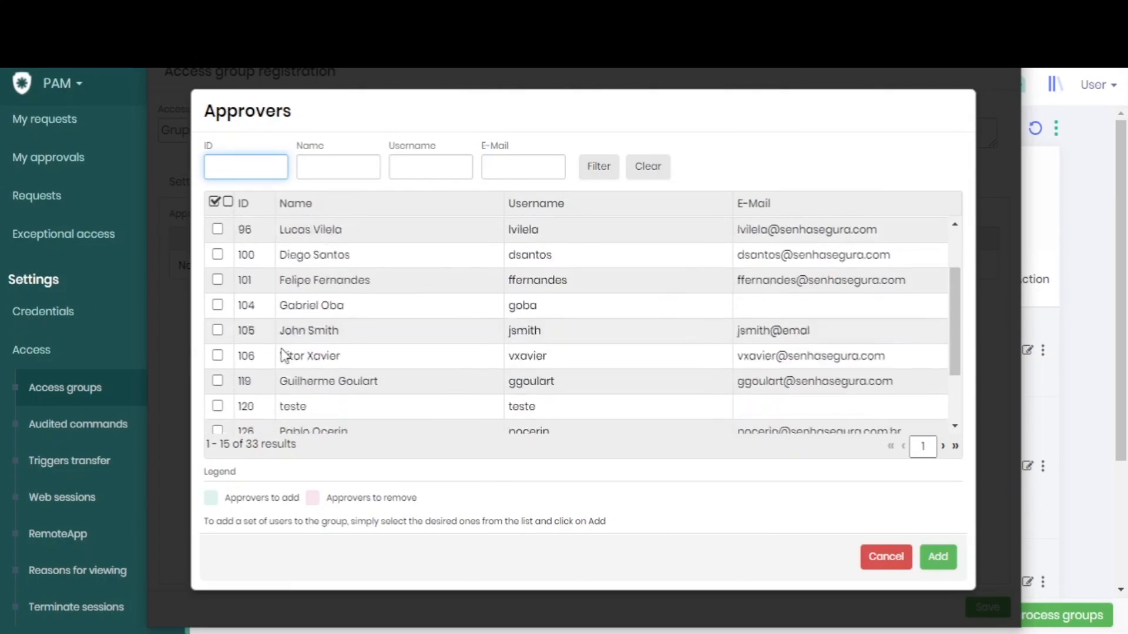
pyautogui.scroll(-3)
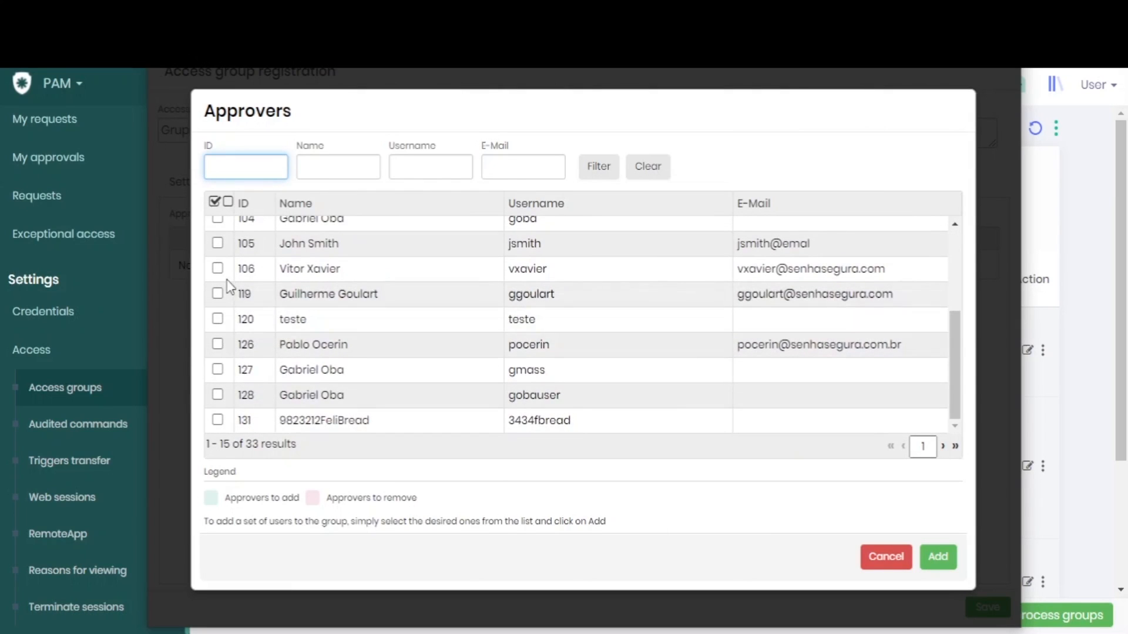
pyautogui.click(218, 243)
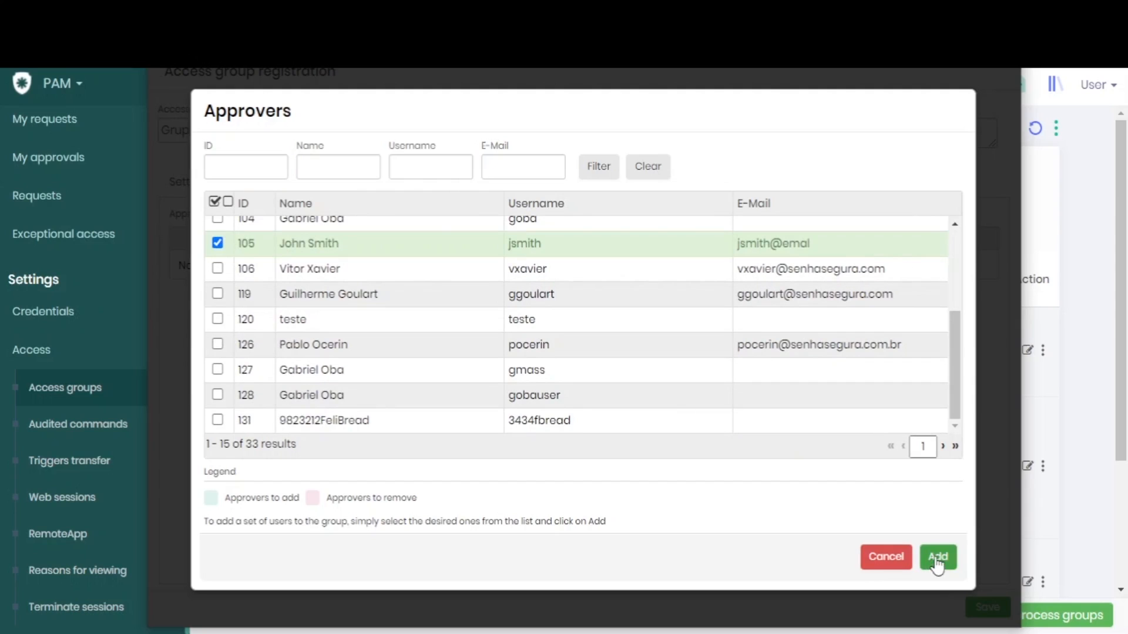
pyautogui.click(938, 557)
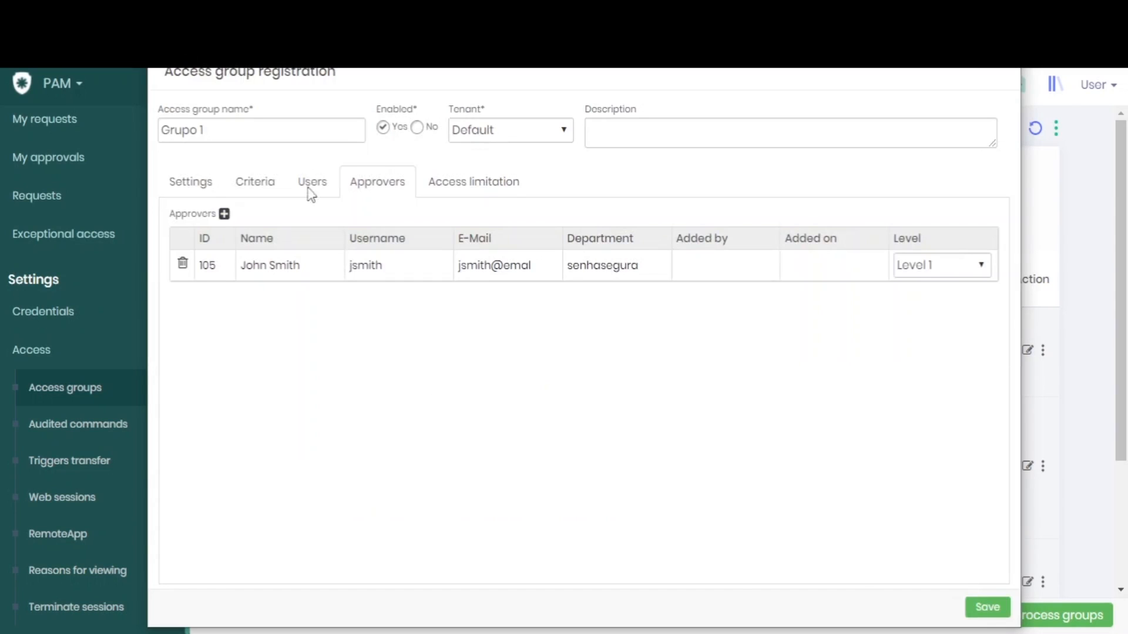
pyautogui.moveTo(602, 417)
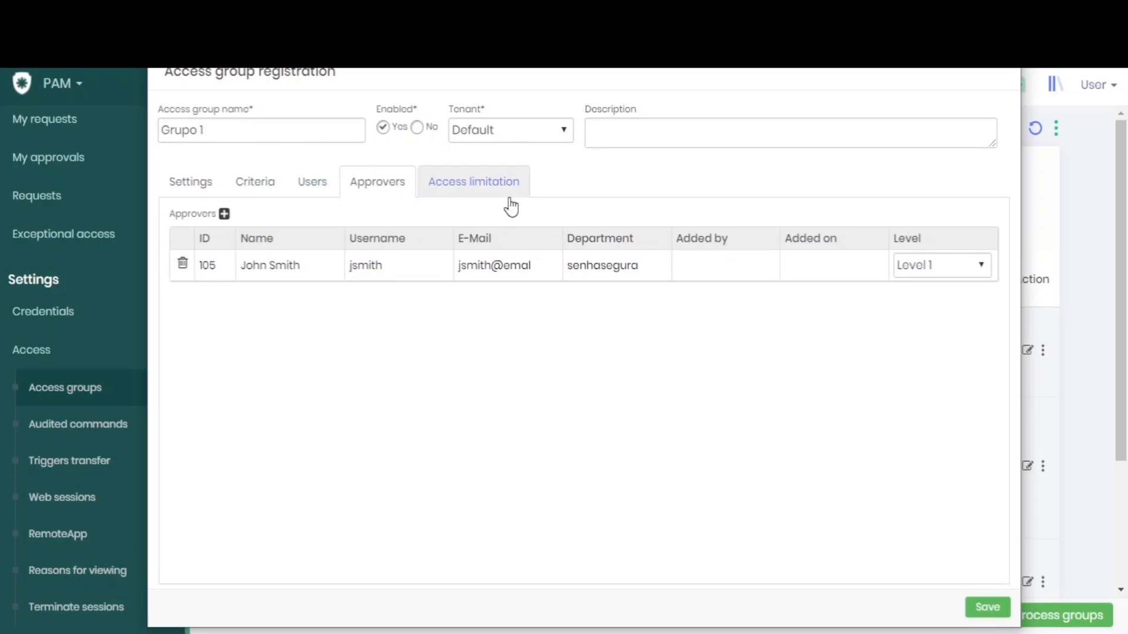
# Untick All days and All times under Access limitation, then save Grupo 1
pyautogui.click(472, 182)
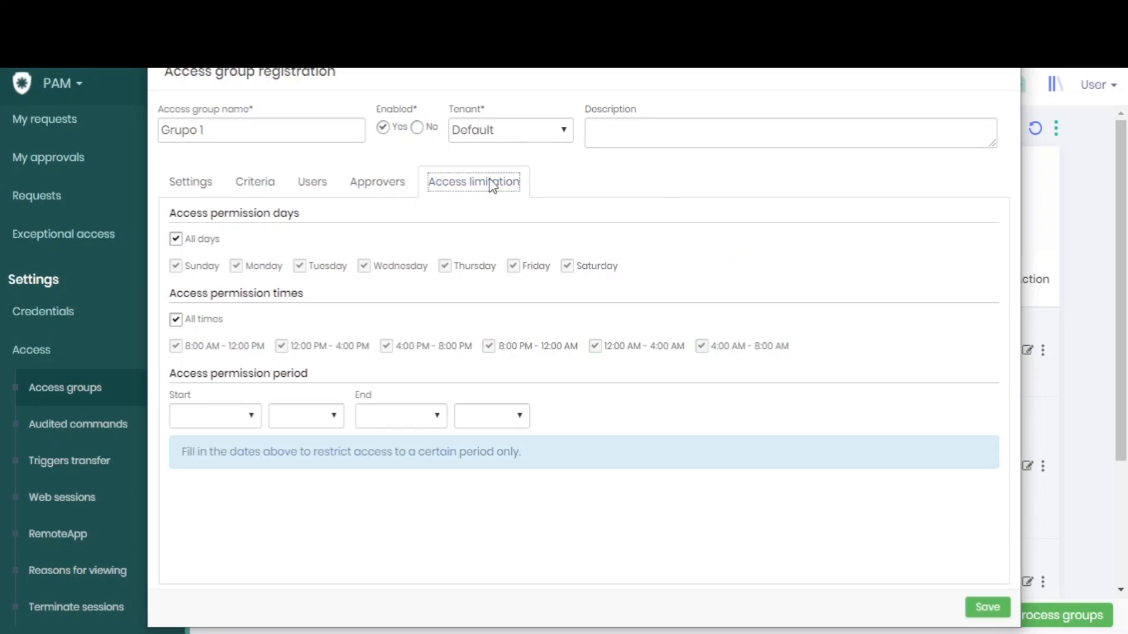
pyautogui.moveTo(657, 188)
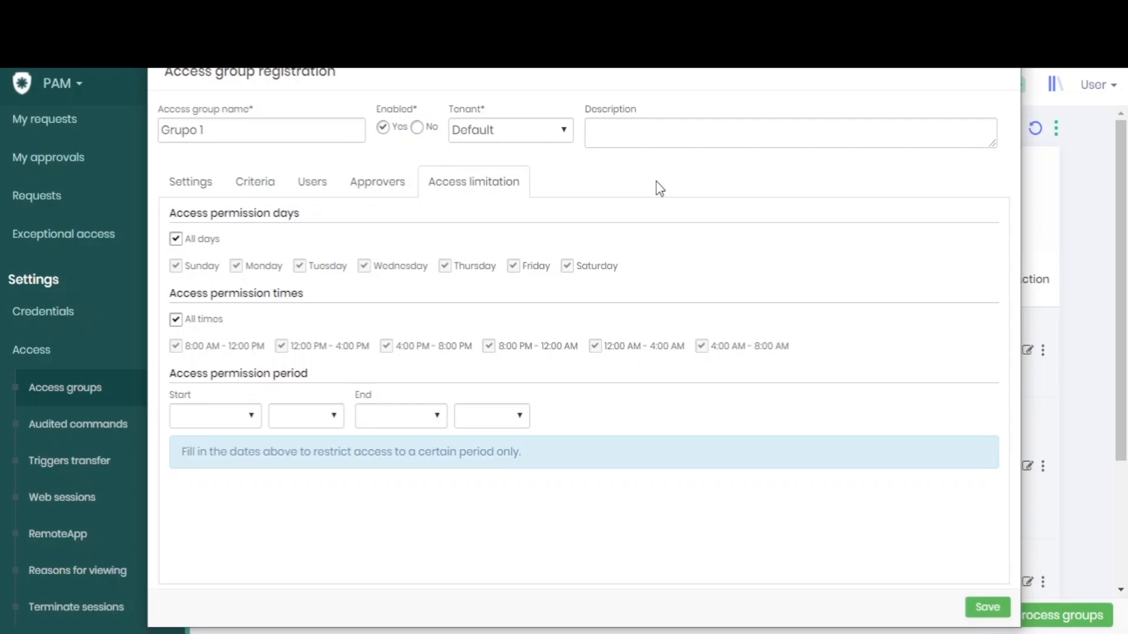
pyautogui.moveTo(177, 257)
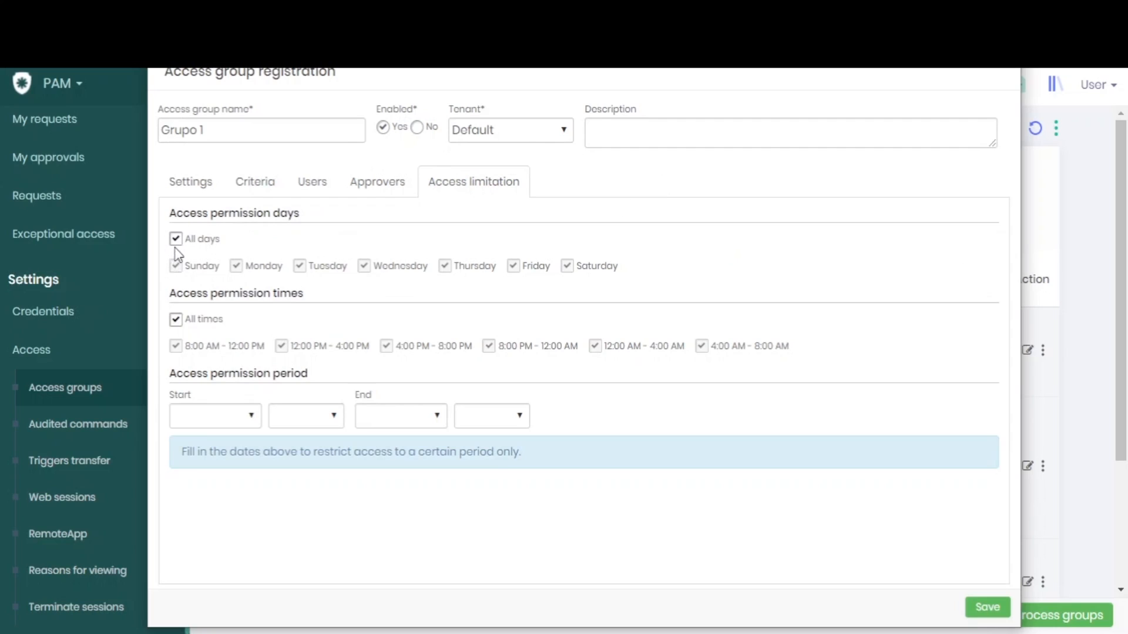
pyautogui.click(176, 238)
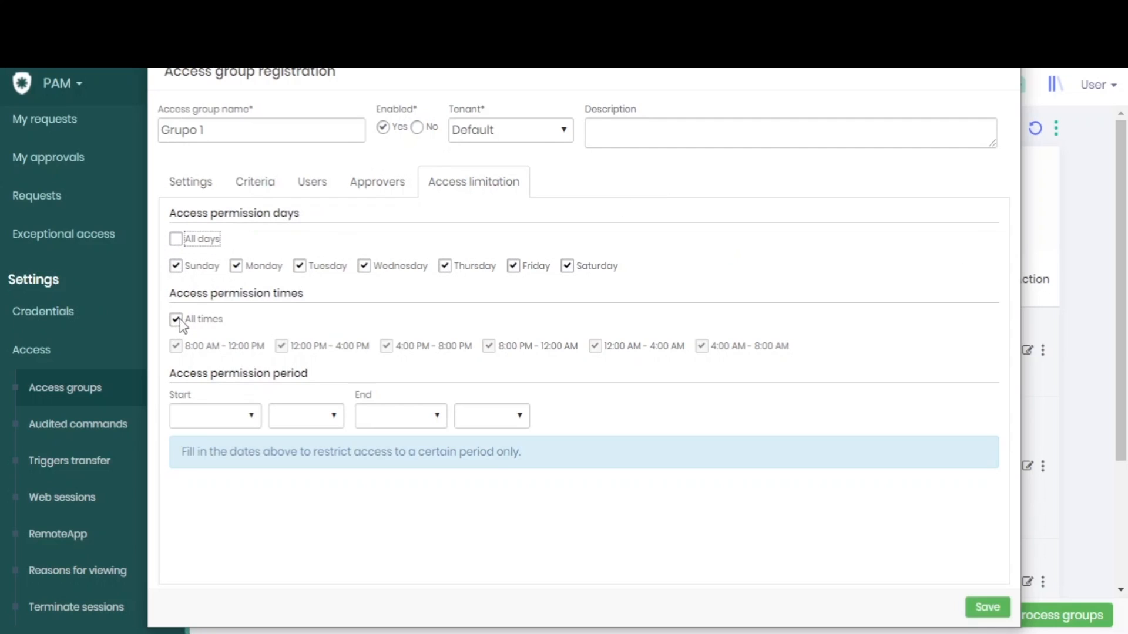
pyautogui.click(175, 319)
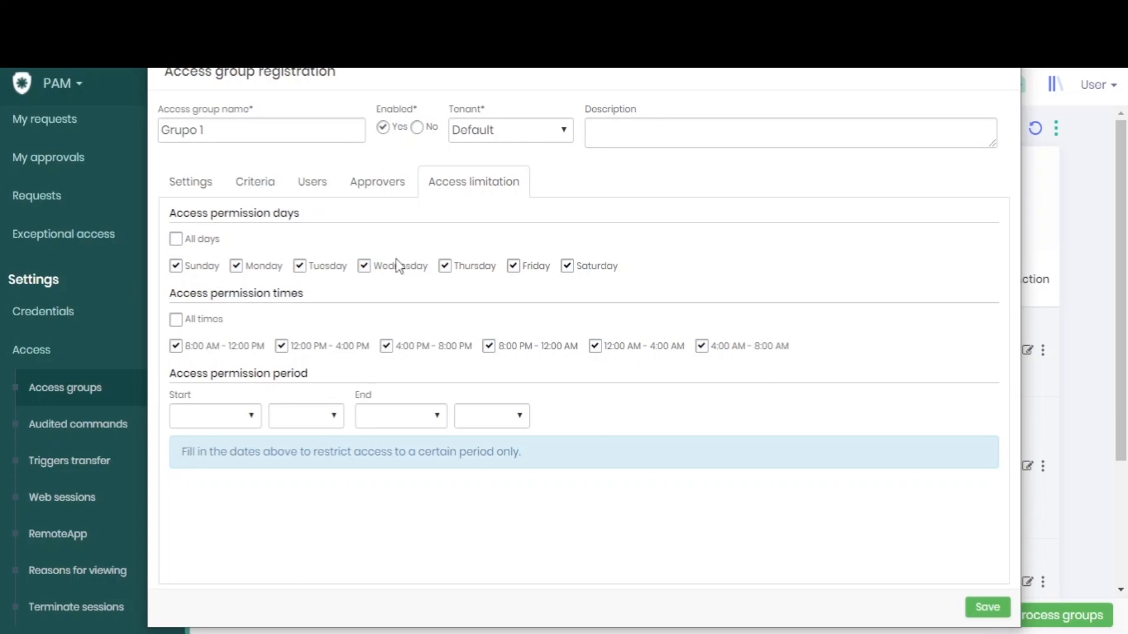
pyautogui.moveTo(221, 404)
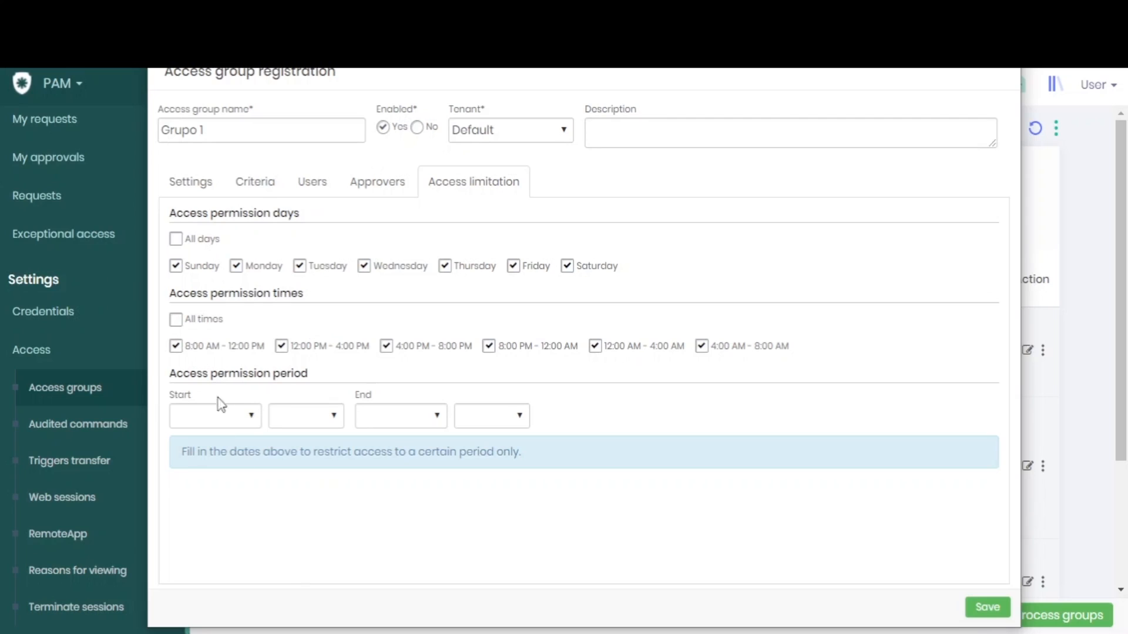
pyautogui.moveTo(320, 507)
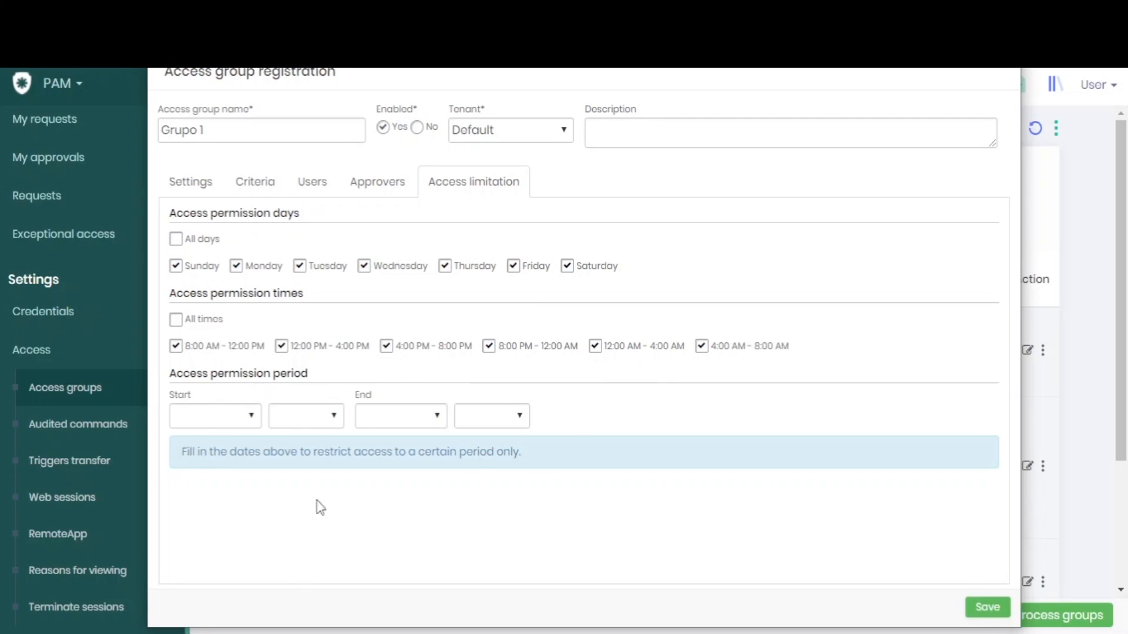
pyautogui.click(213, 416)
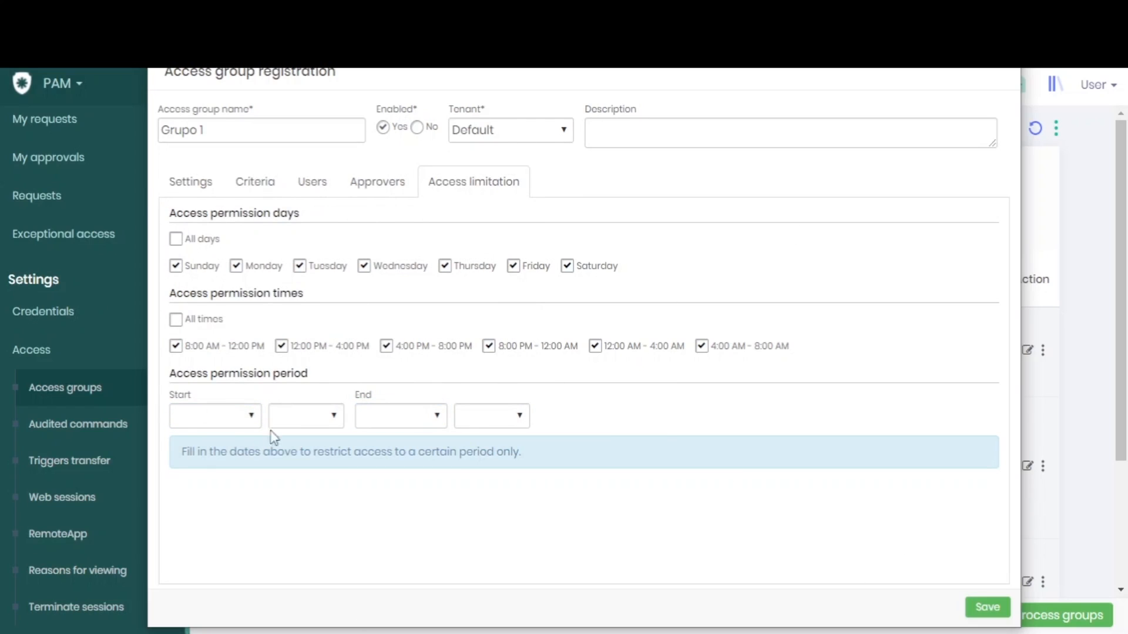
pyautogui.moveTo(1022, 600)
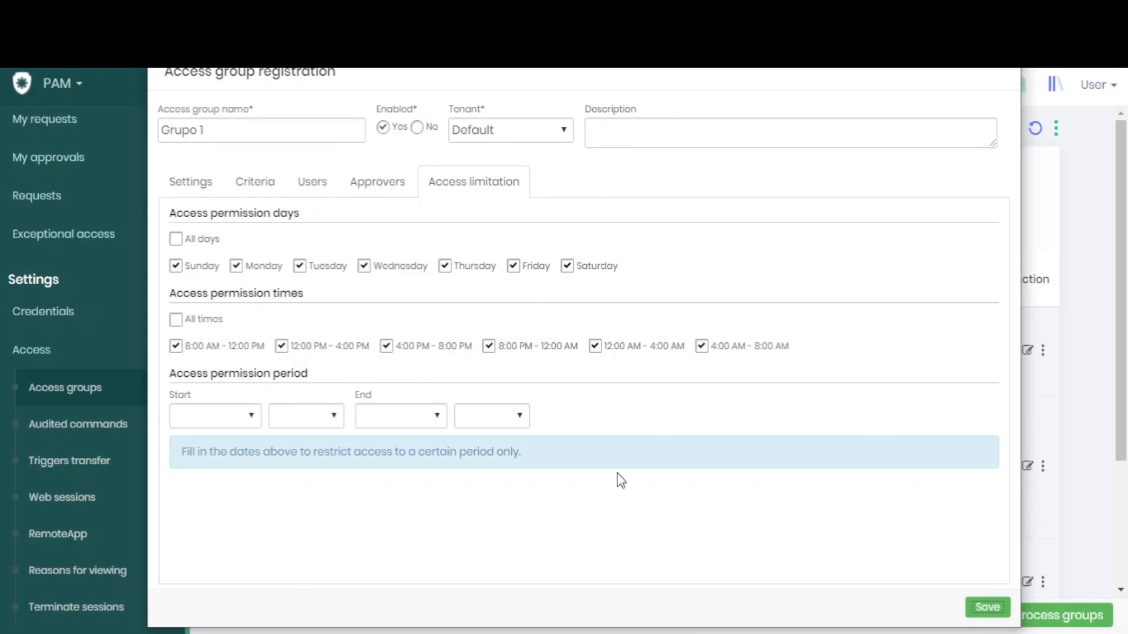
pyautogui.click(986, 606)
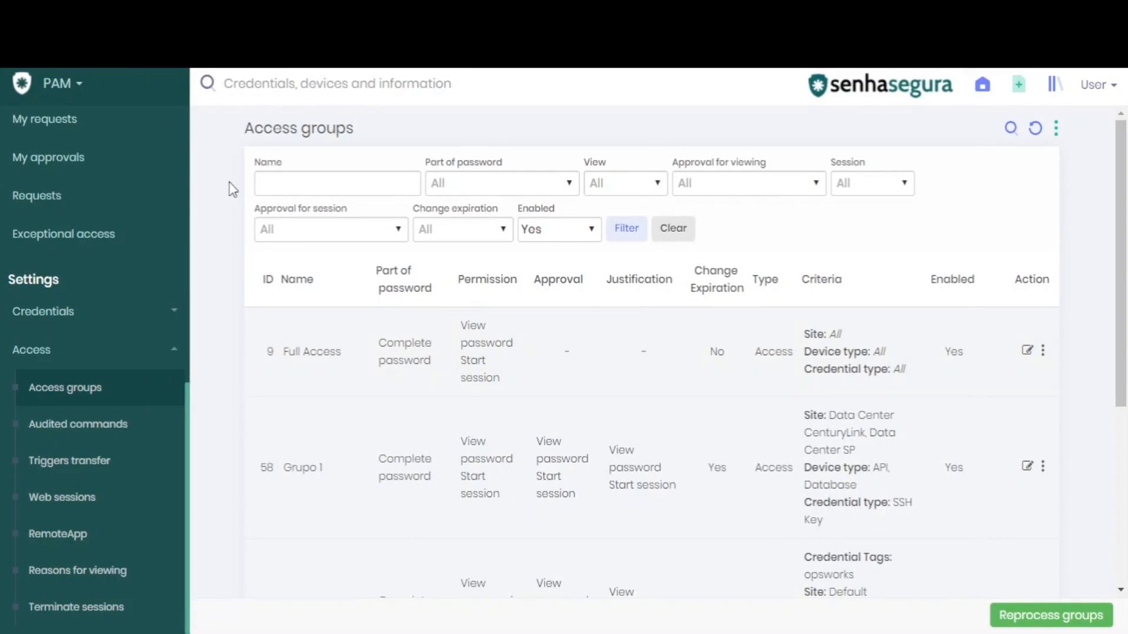
pyautogui.click(1051, 615)
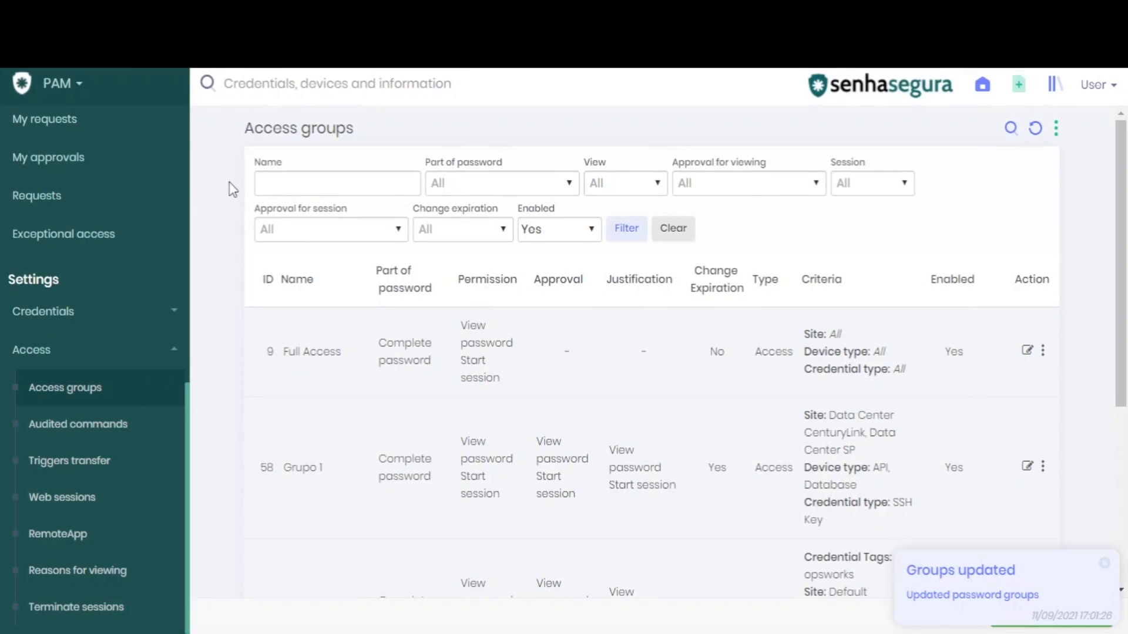
pyautogui.moveTo(1044, 363)
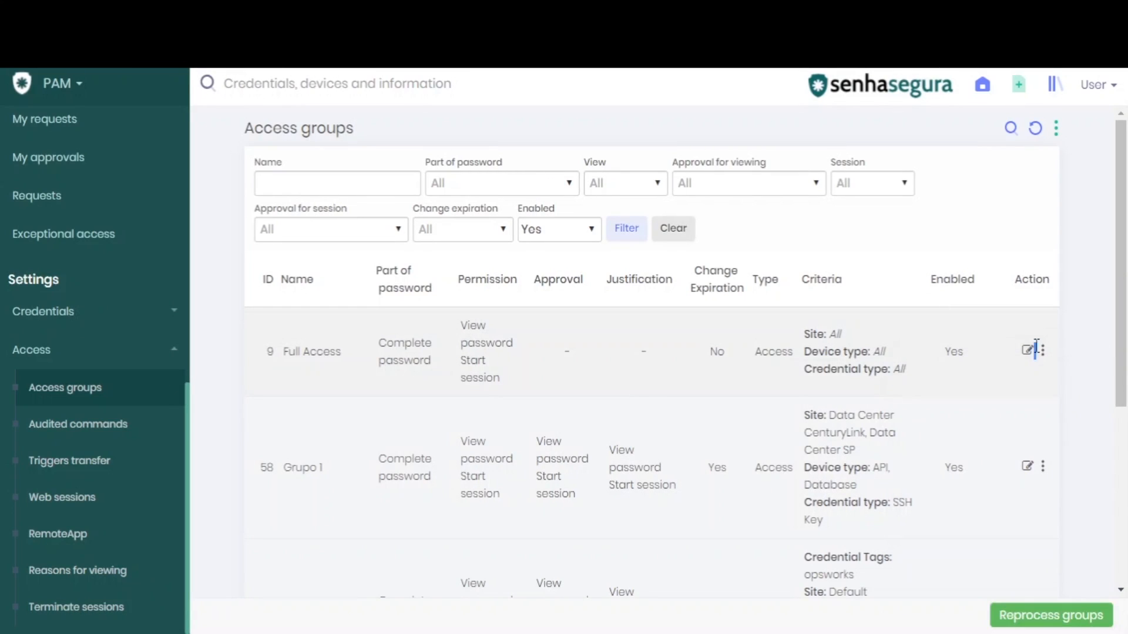
pyautogui.click(1028, 351)
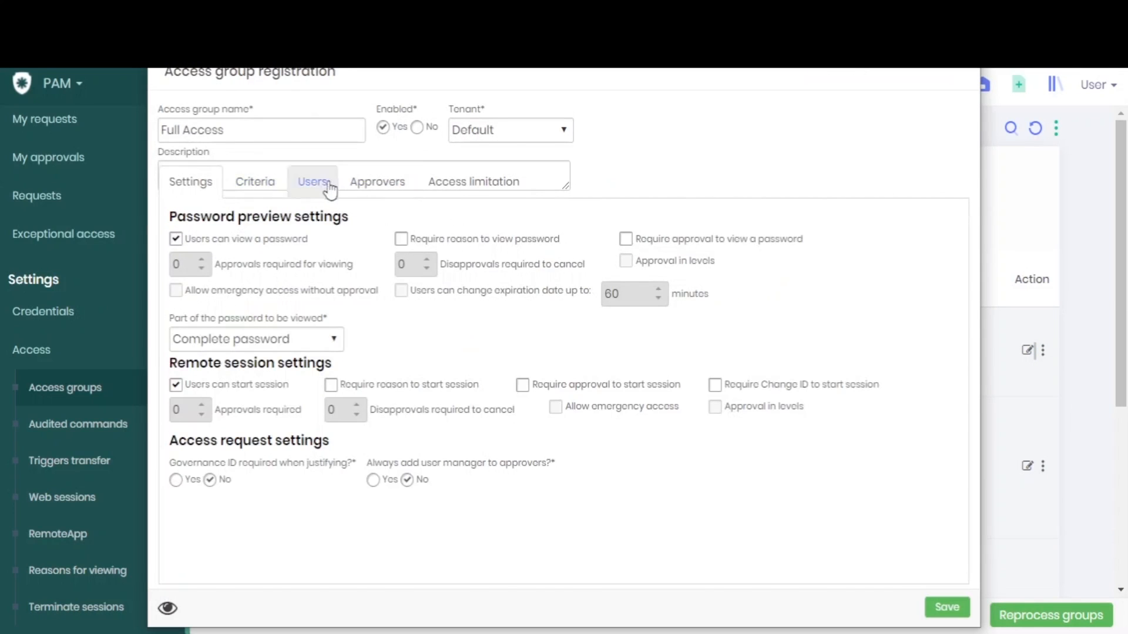
pyautogui.click(312, 181)
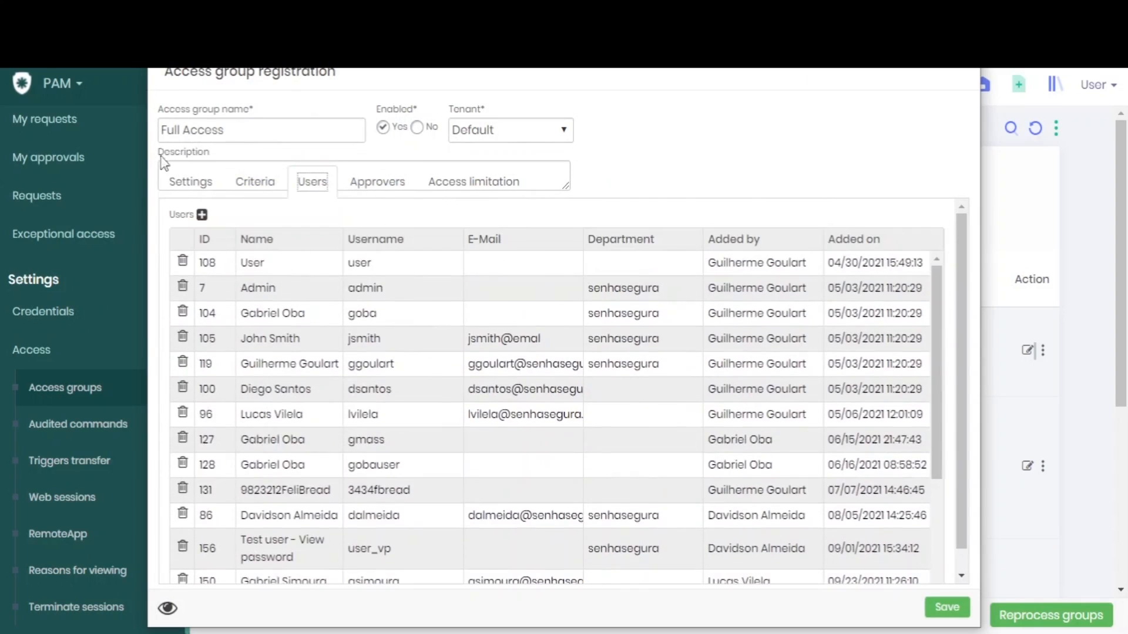
pyautogui.click(189, 181)
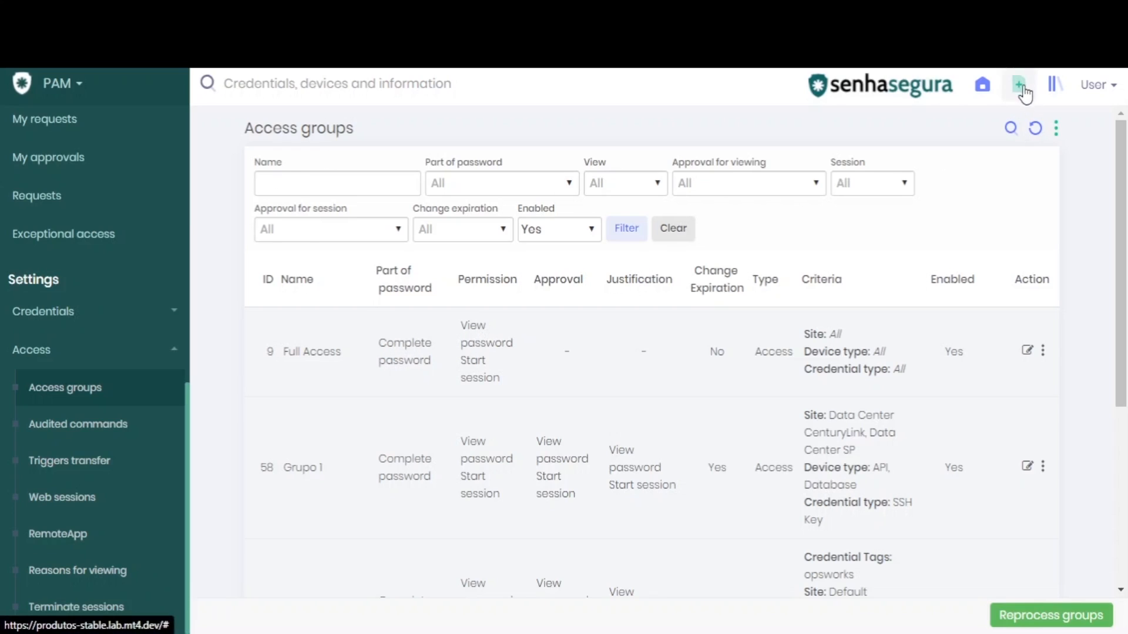
# Request another new access group from the green + quick-add menu
pyautogui.click(1018, 84)
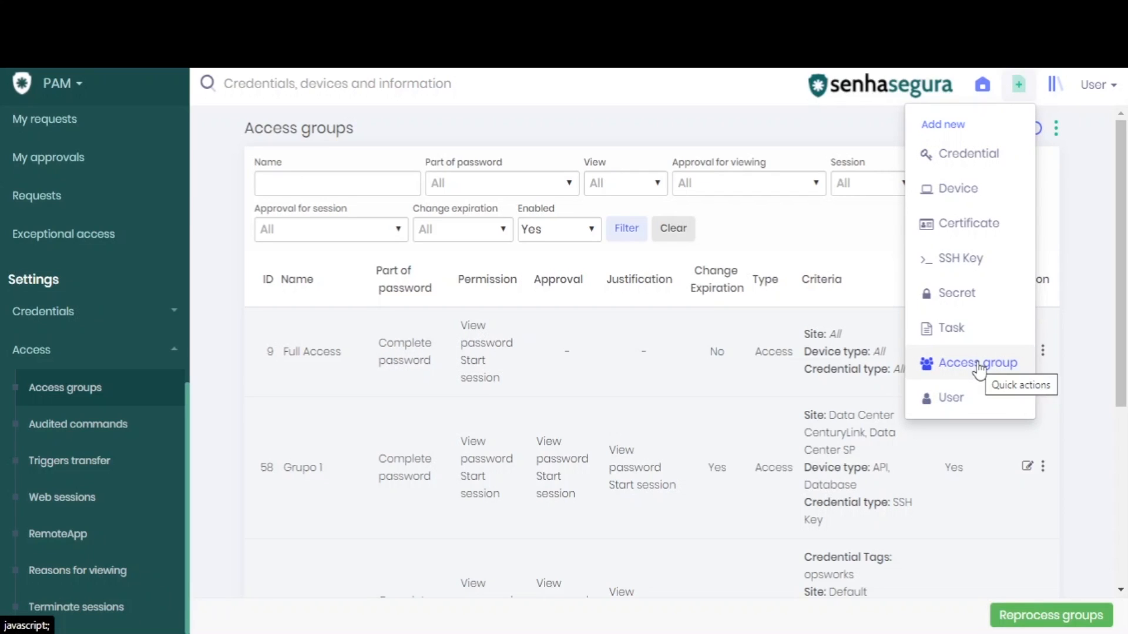
pyautogui.click(977, 362)
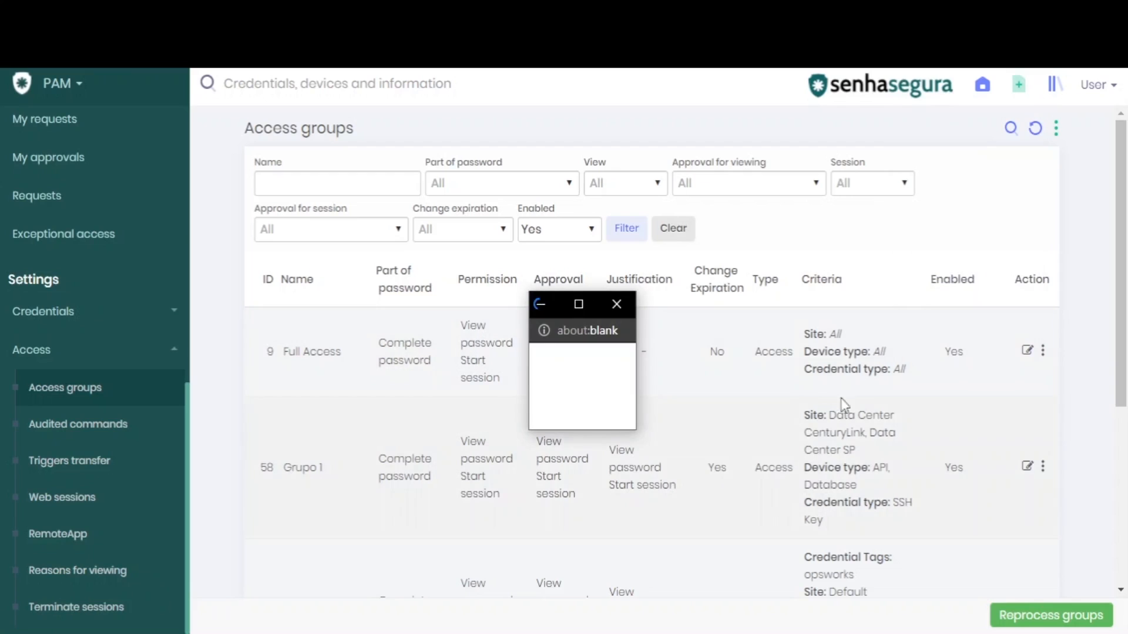